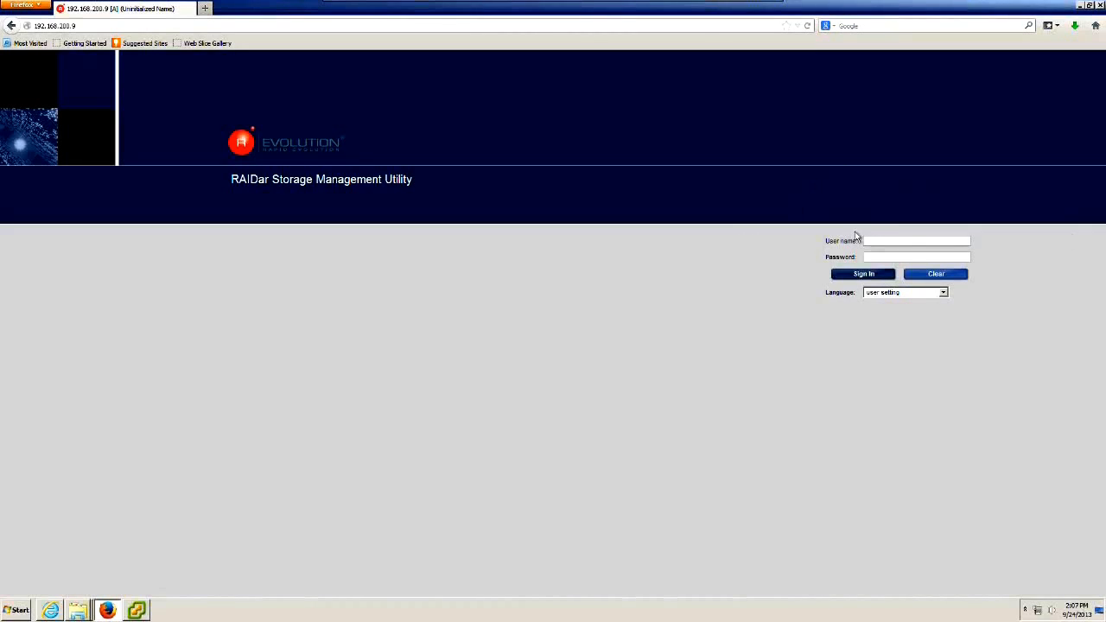
# Step: Sign in as 'manage' and bring up the Vdisks provisioning menu
pyautogui.write('manage')
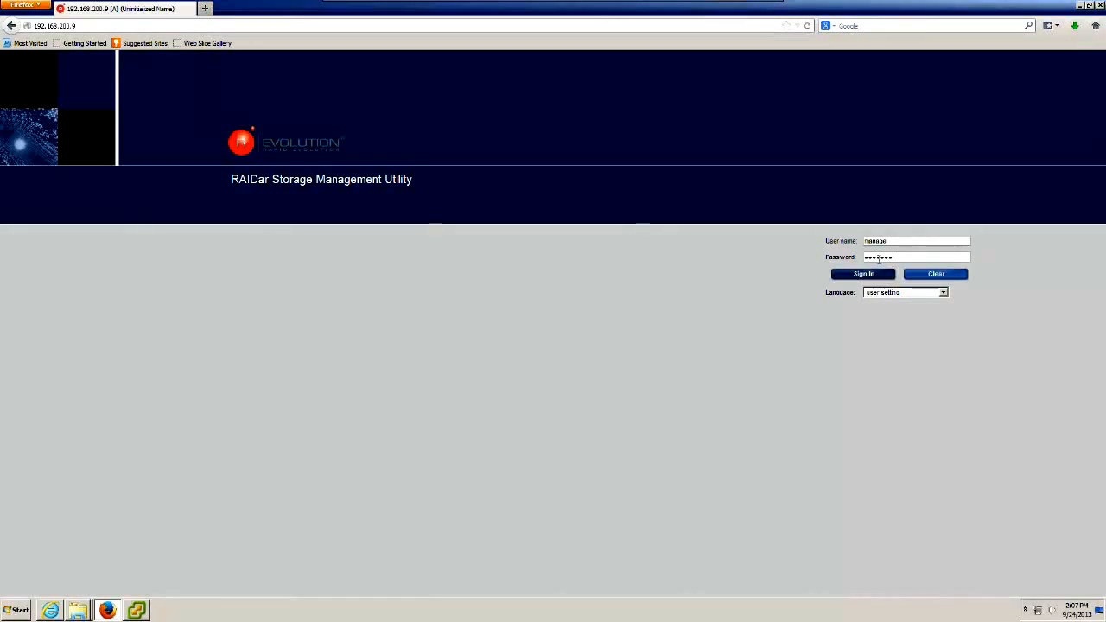
pyautogui.click(863, 274)
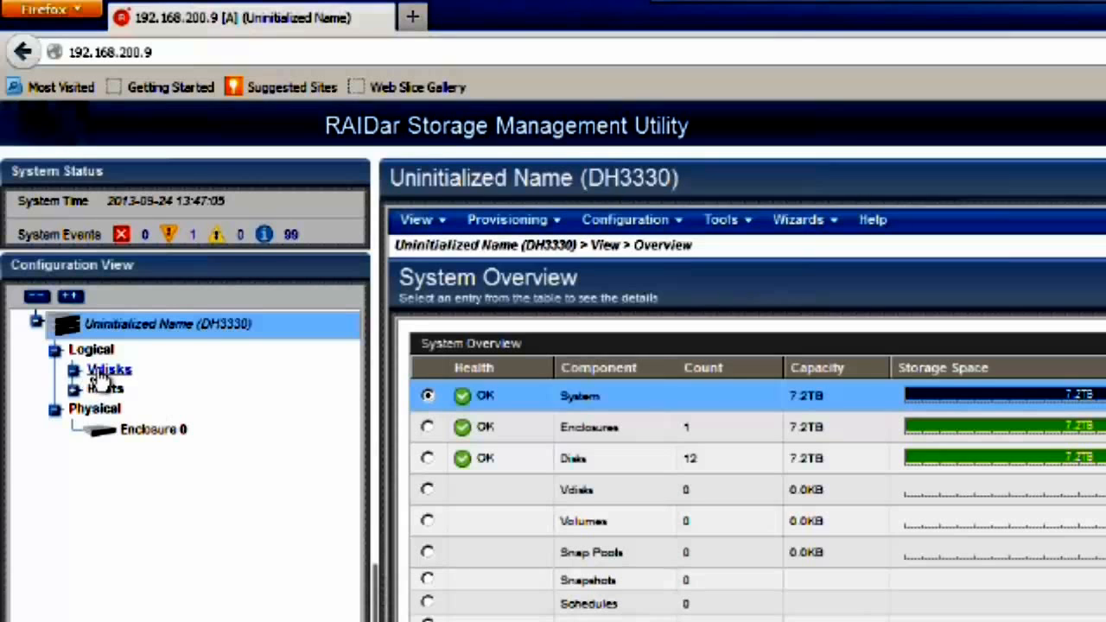
pyautogui.rightClick(108, 369)
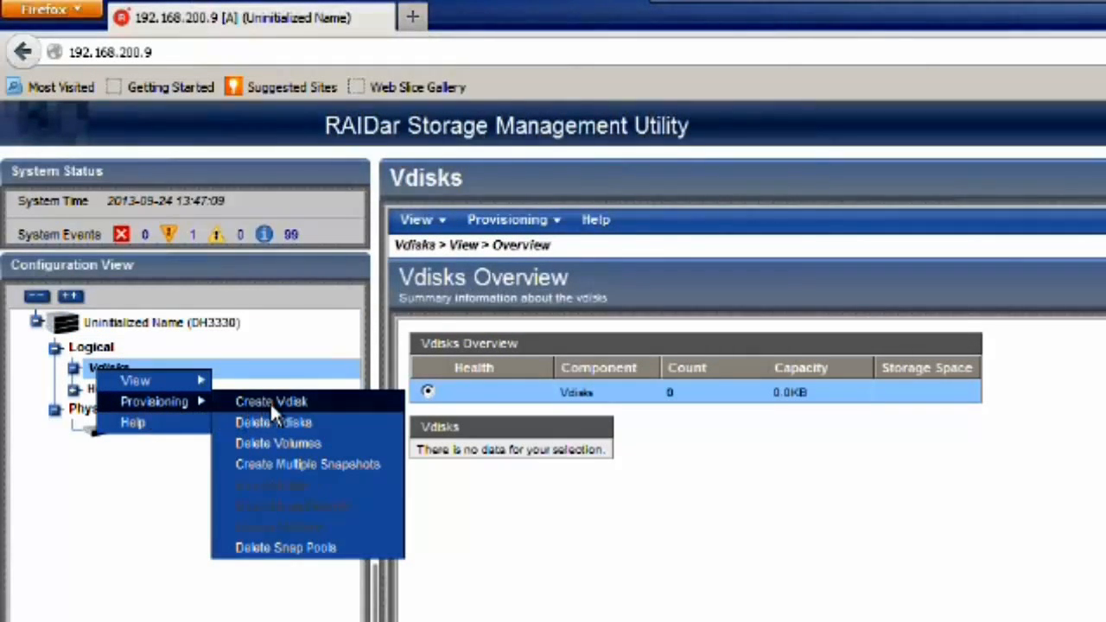
# Step: Set up vdisk vd01 as RAID-5 on eleven 600GB disks, with one spare
pyautogui.click(271, 401)
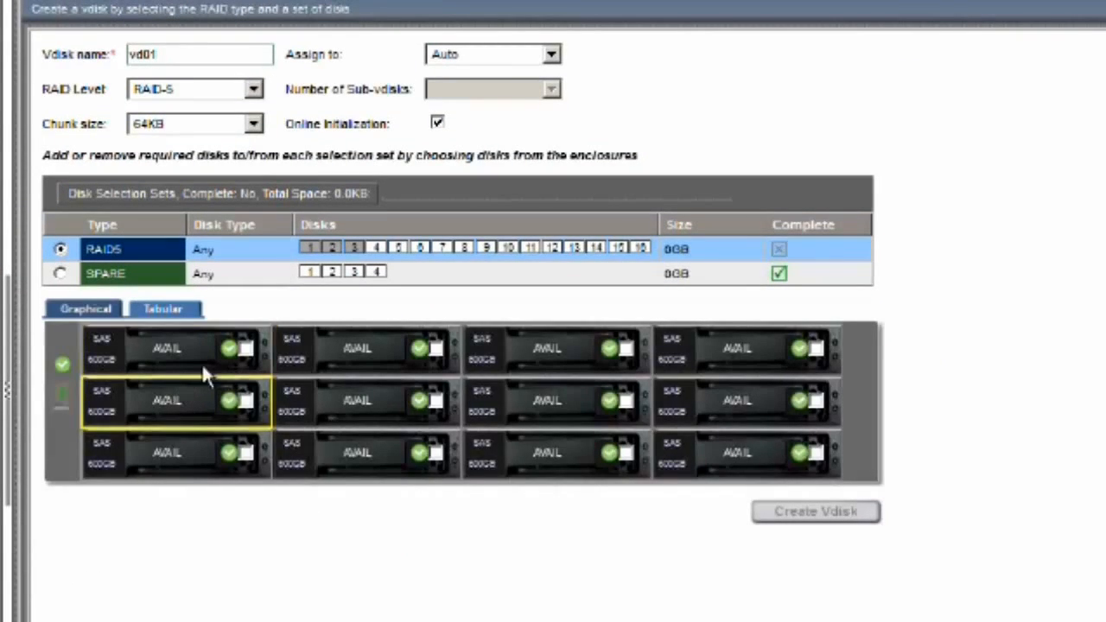
pyautogui.click(244, 401)
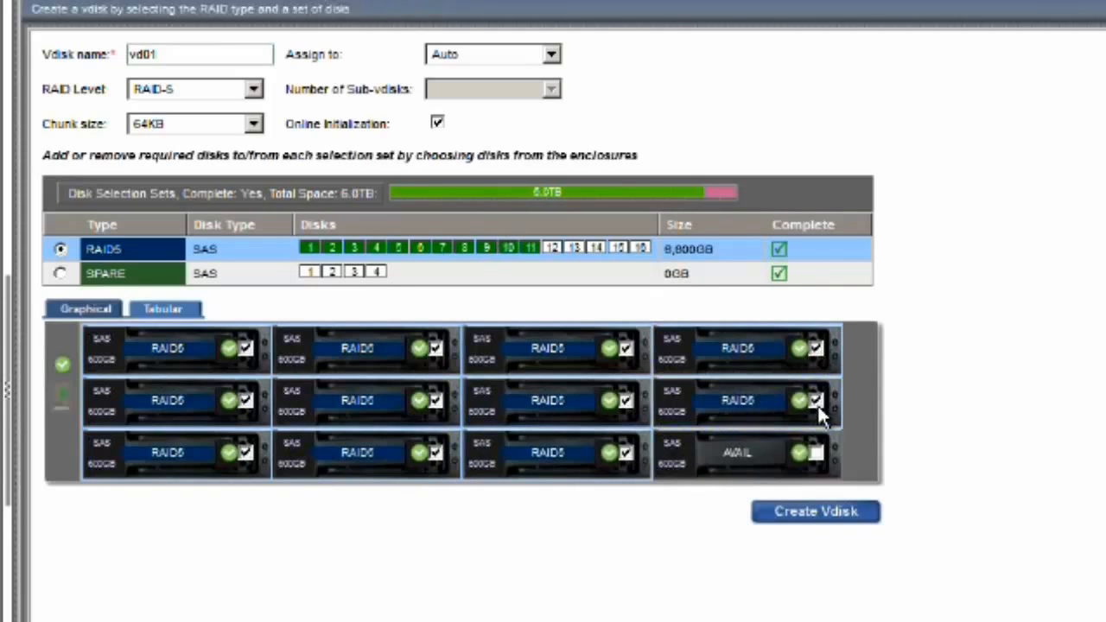
pyautogui.click(816, 452)
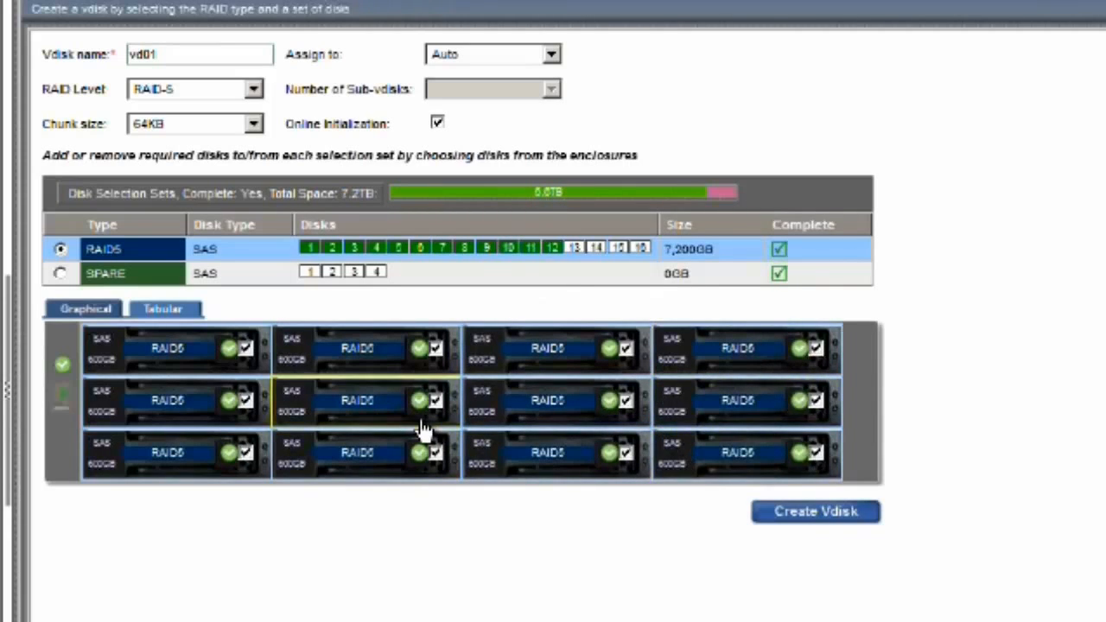
pyautogui.moveTo(562, 424)
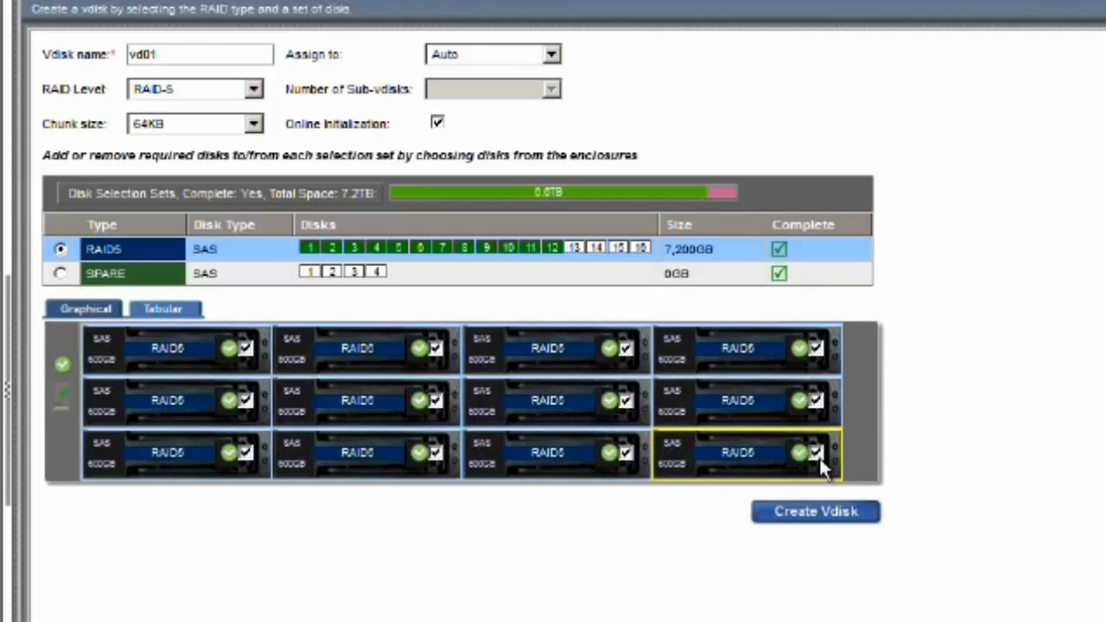
pyautogui.click(816, 453)
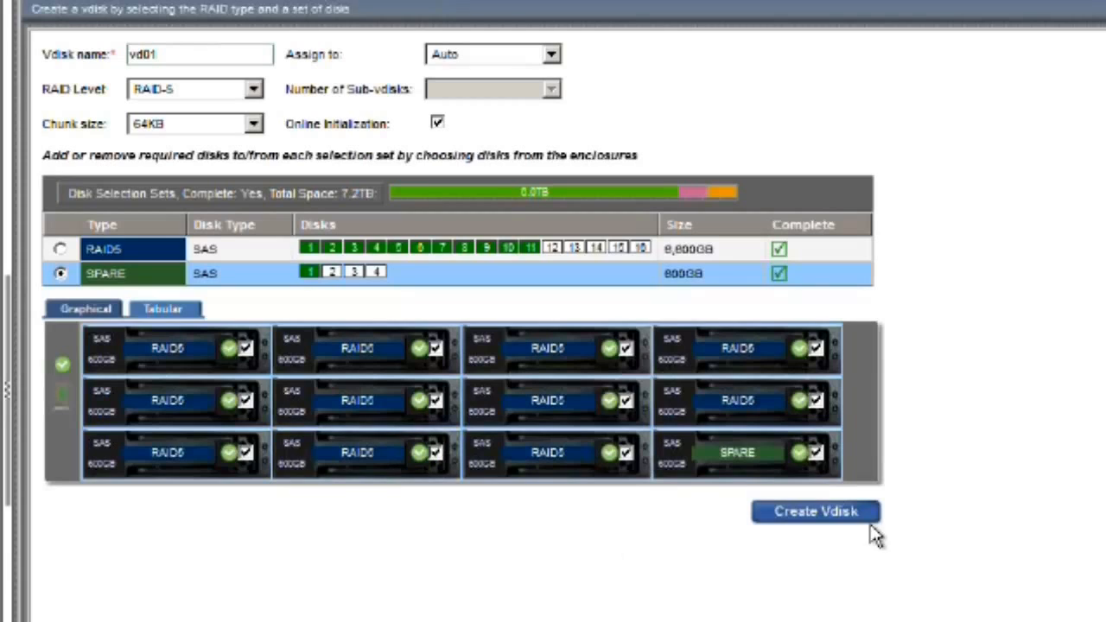
pyautogui.moveTo(514, 350)
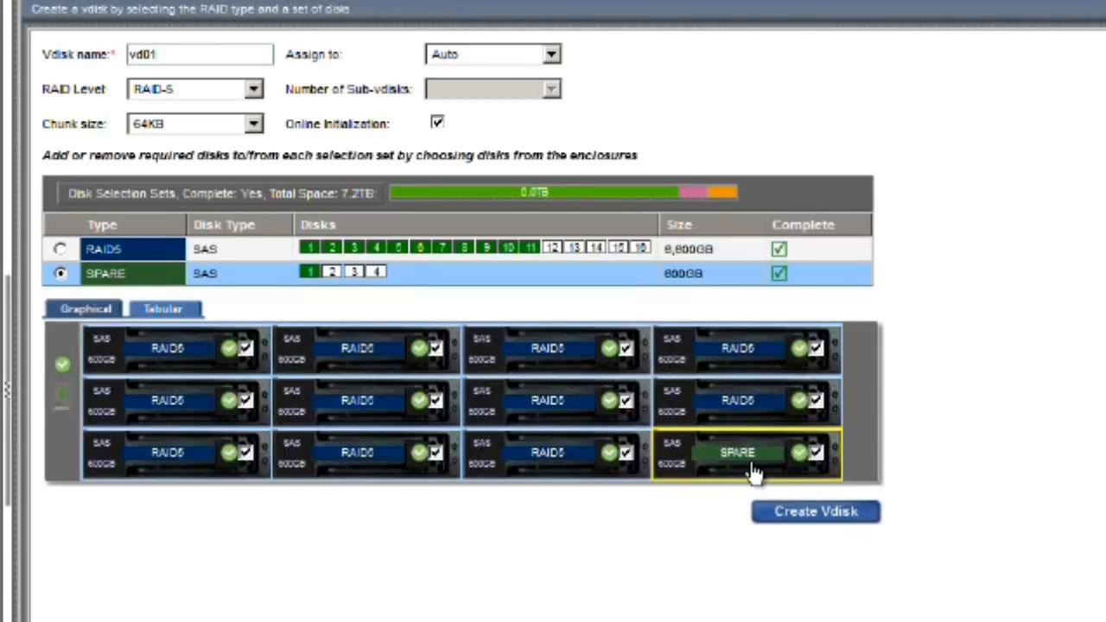
pyautogui.moveTo(246, 104)
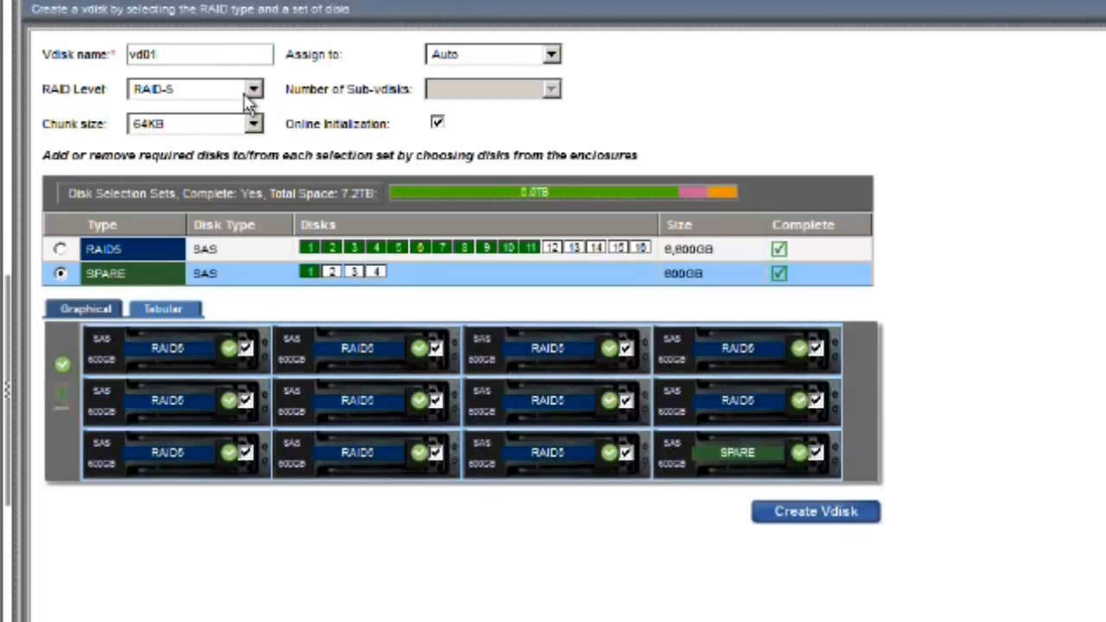
# Step: Switch vd01 to RAID-50 and fill the first RAID-5 sub-vdisk with disks
pyautogui.click(253, 89)
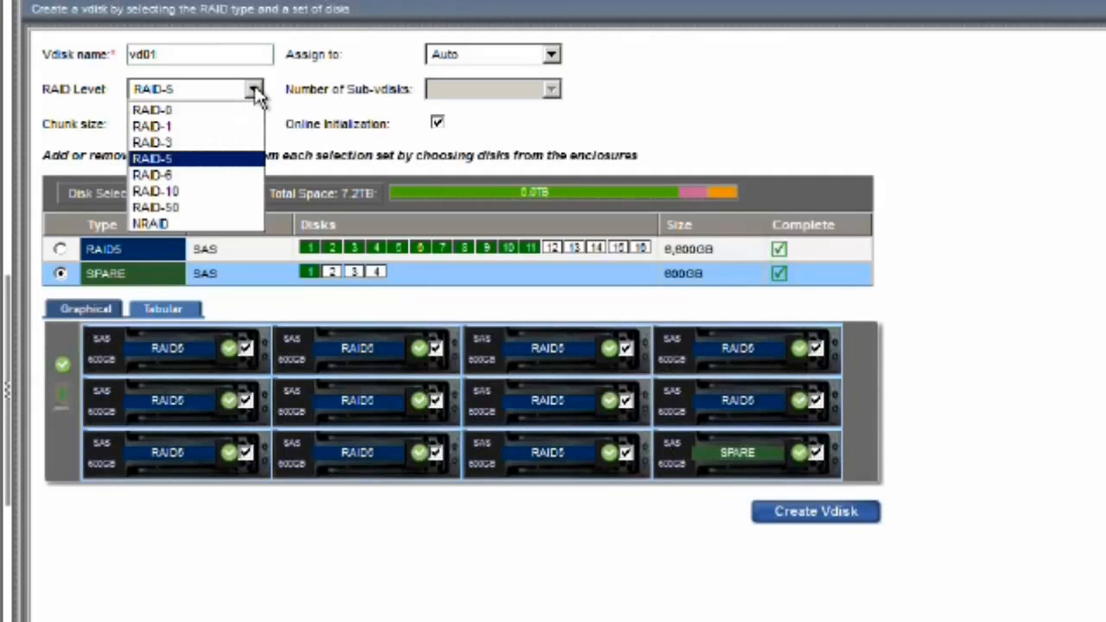
pyautogui.moveTo(156, 207)
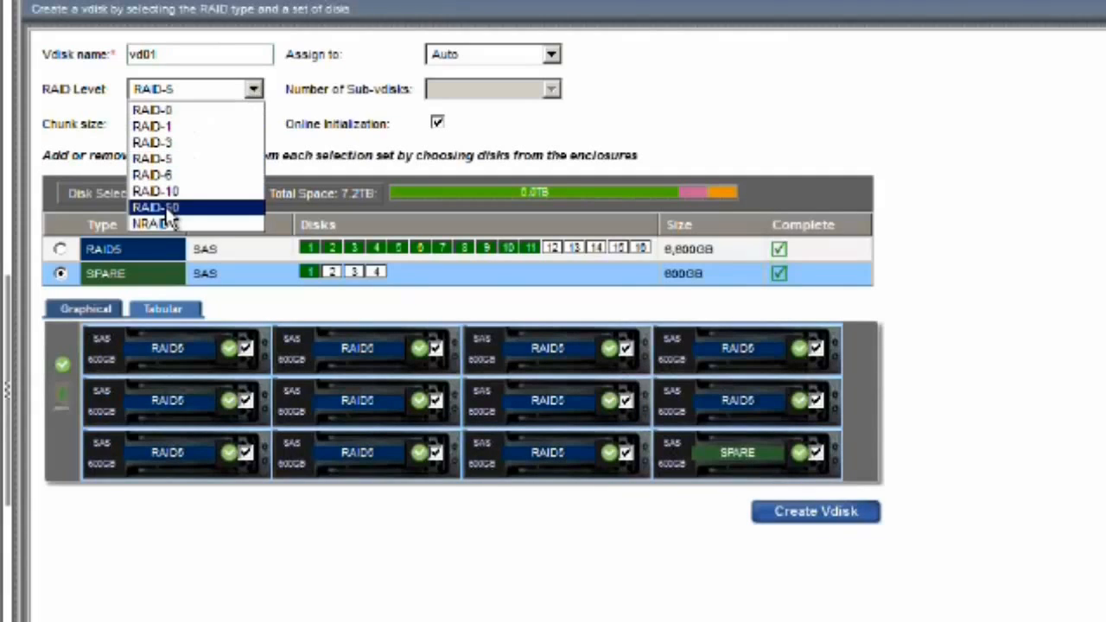
pyautogui.click(156, 206)
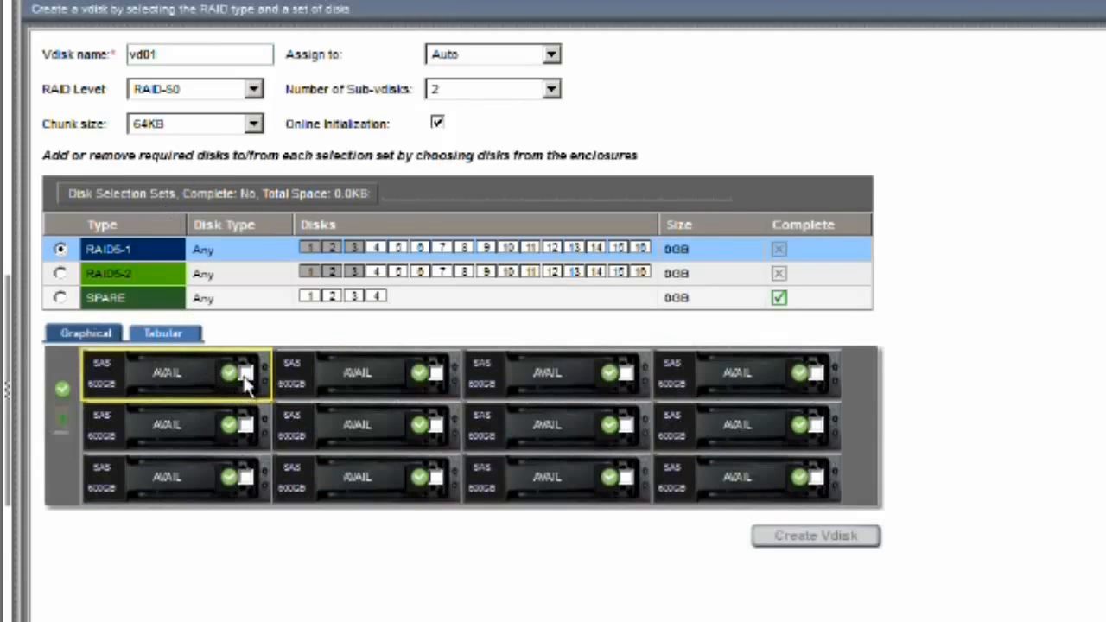
pyautogui.click(231, 424)
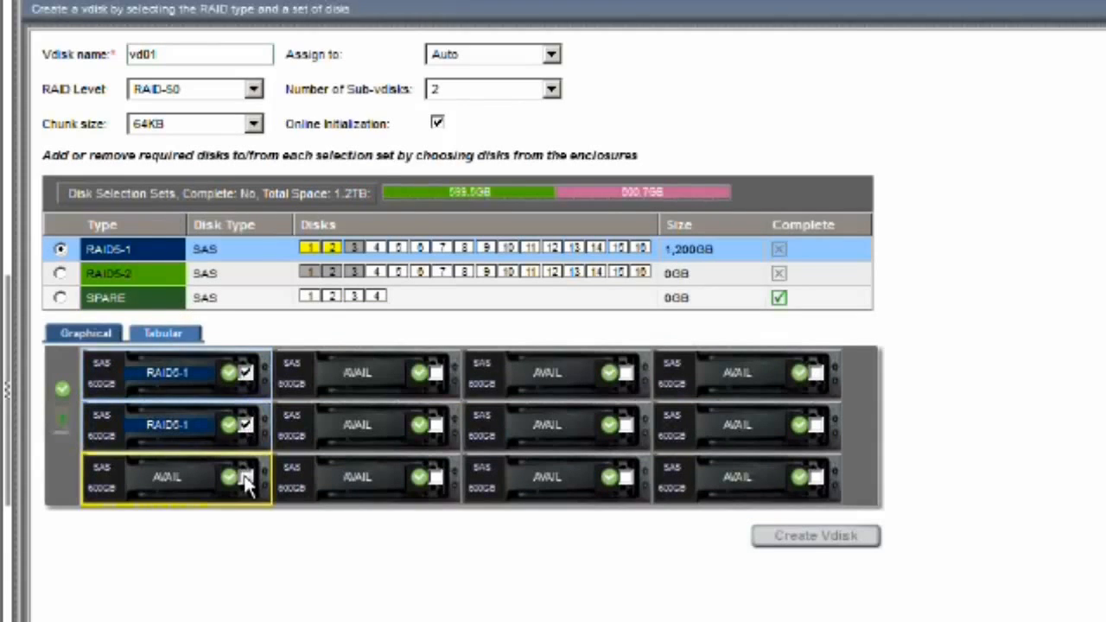
pyautogui.click(246, 481)
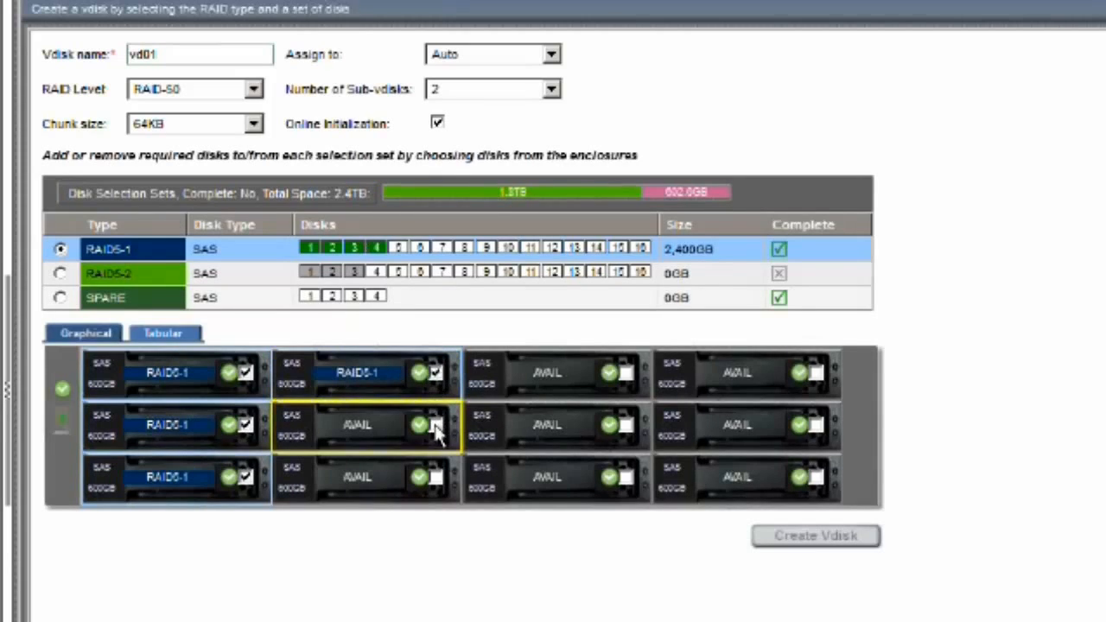
pyautogui.click(434, 425)
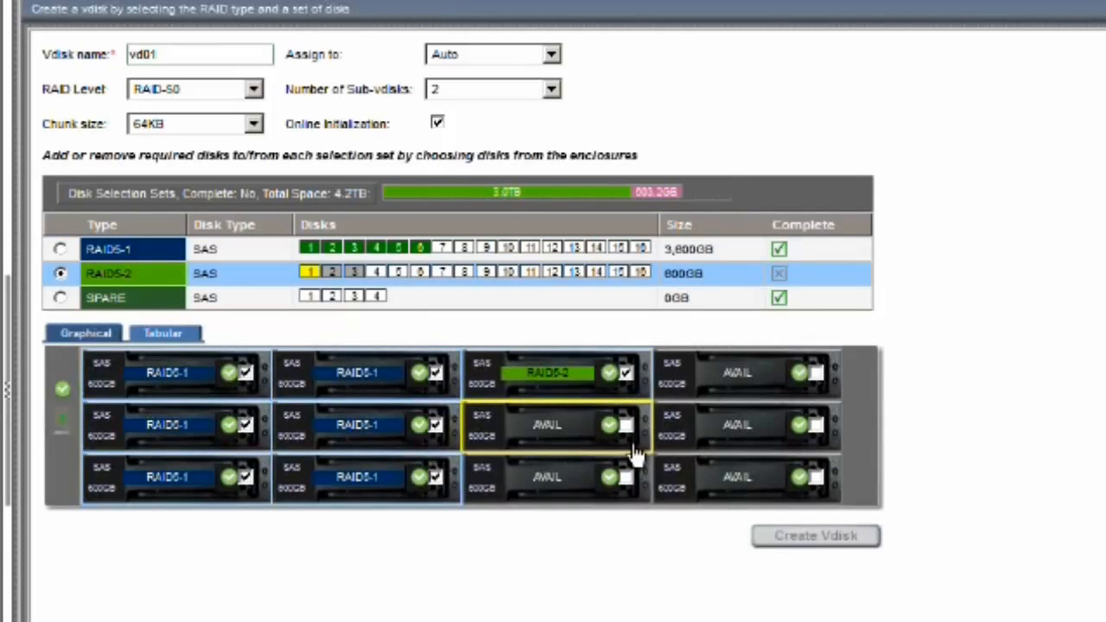
# Step: Give the second sub-vdisk five disks and make the remaining two disks spares
pyautogui.click(626, 425)
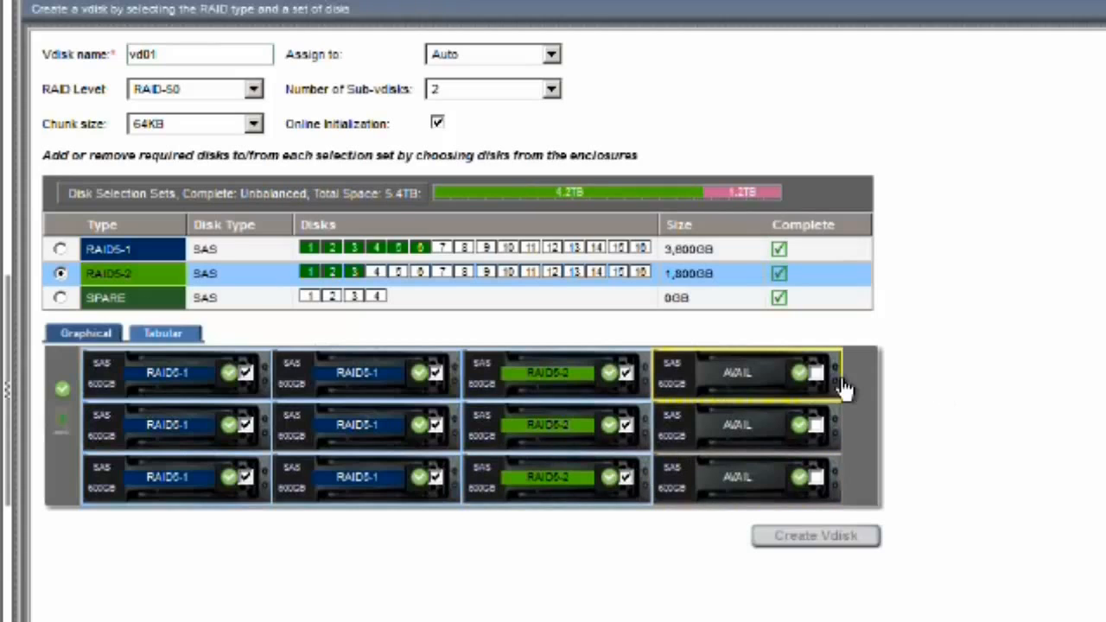
pyautogui.click(816, 373)
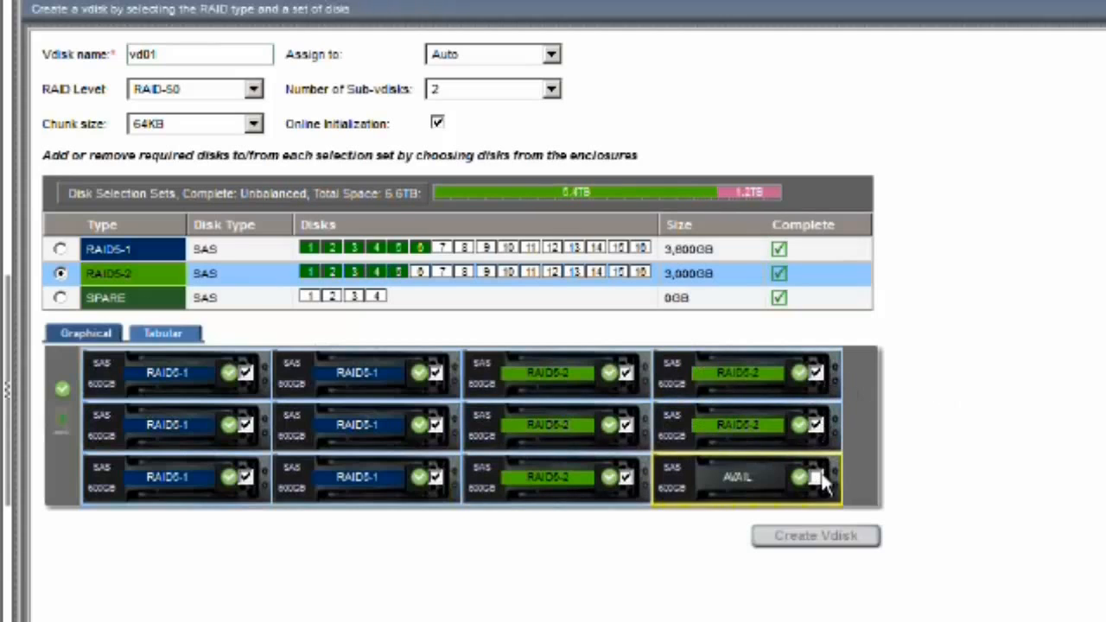
pyautogui.click(815, 477)
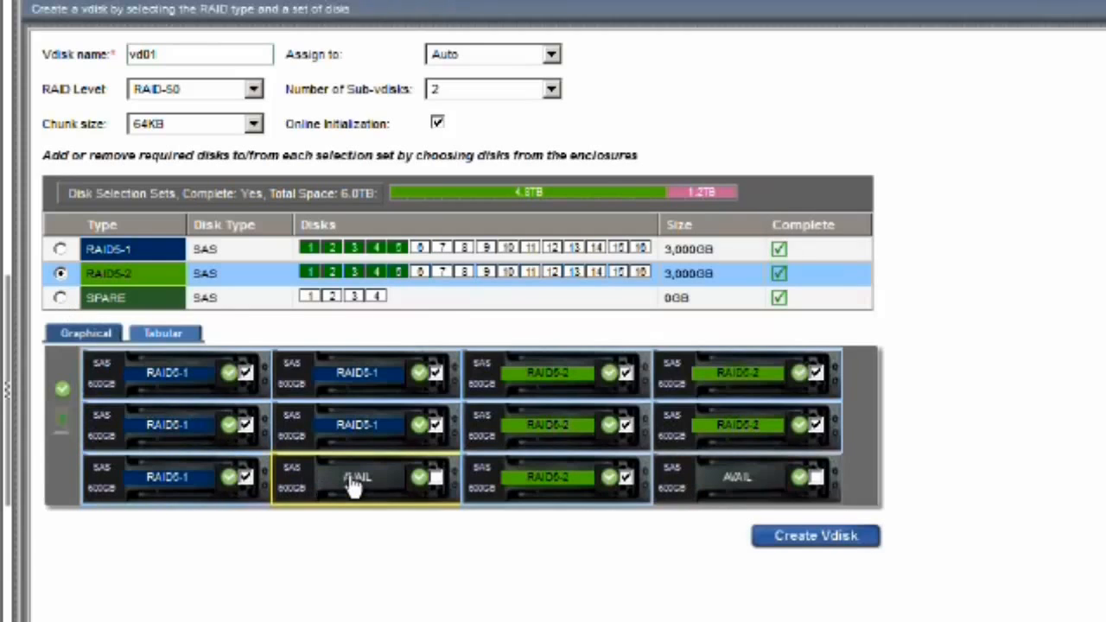
pyautogui.click(60, 297)
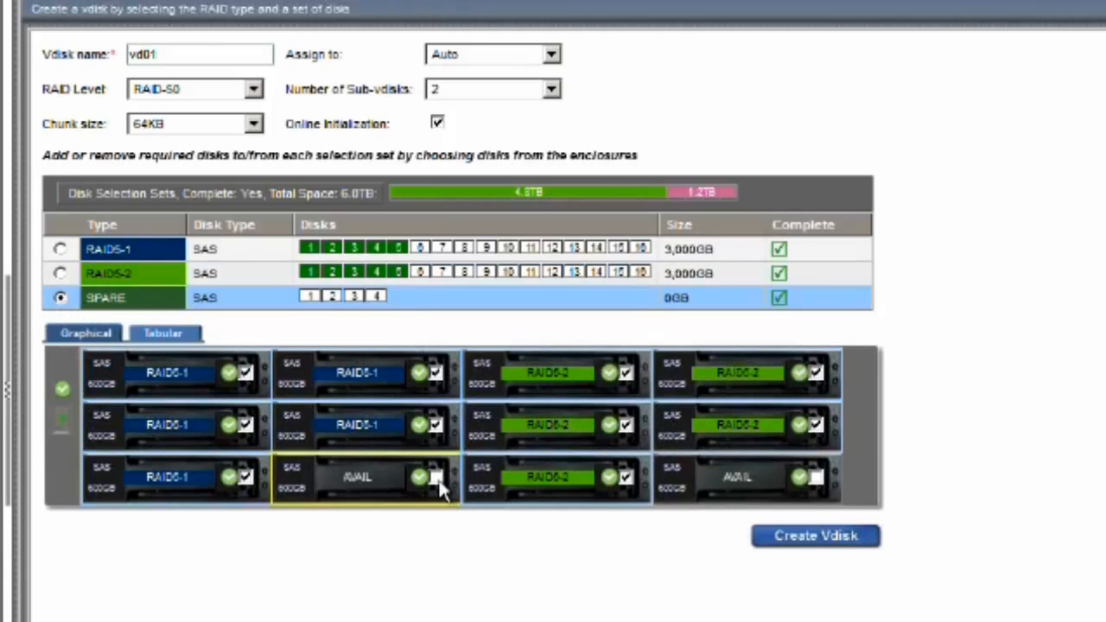
pyautogui.click(817, 477)
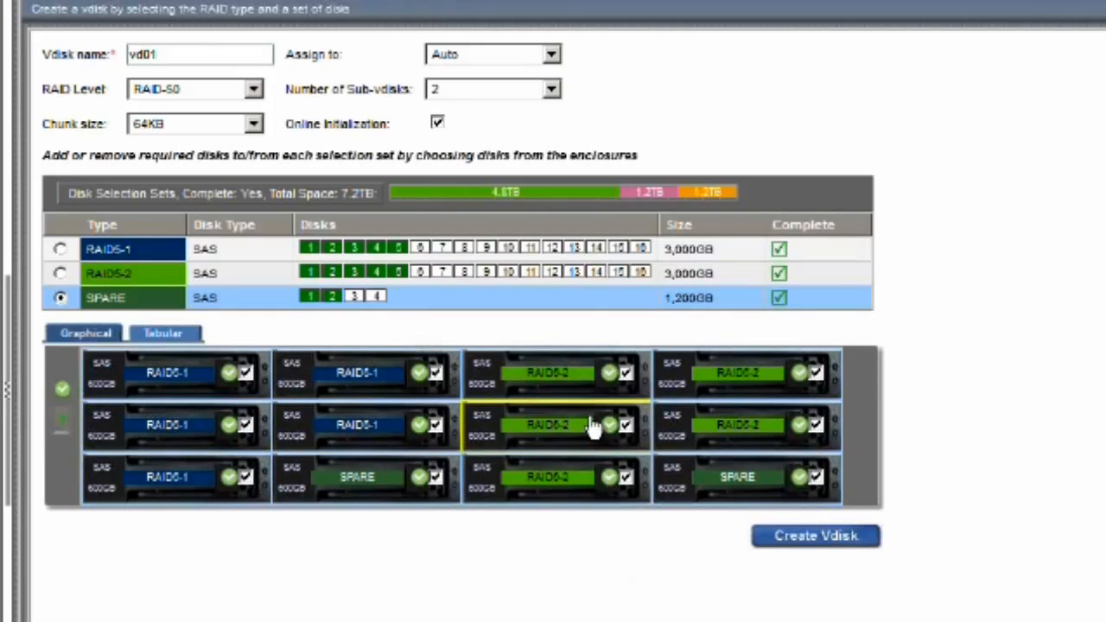
pyautogui.moveTo(319, 436)
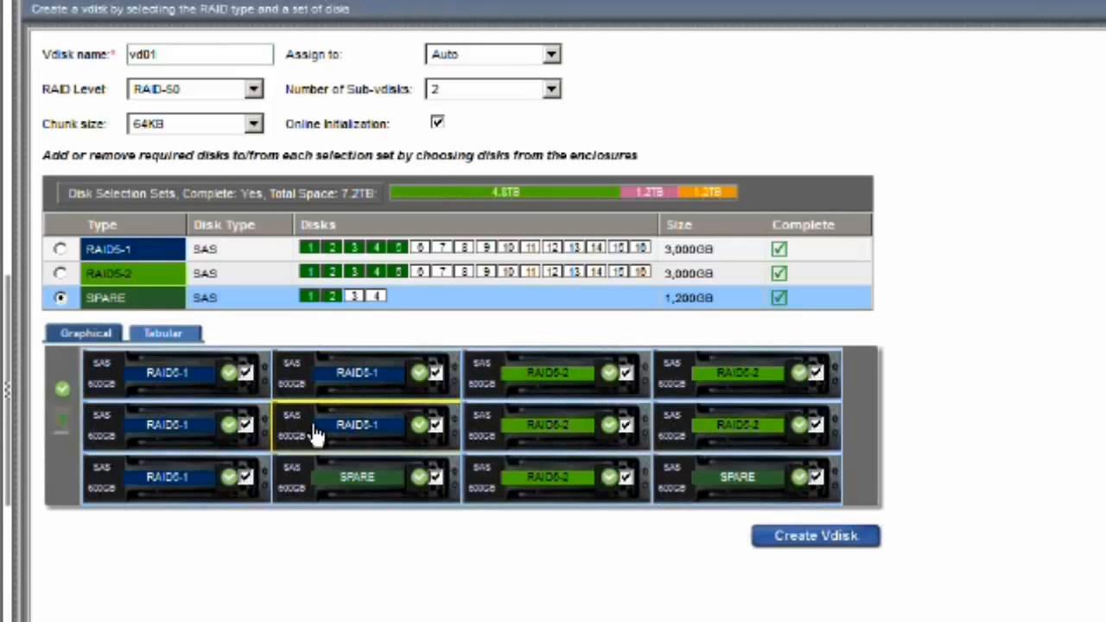
pyautogui.moveTo(364, 424)
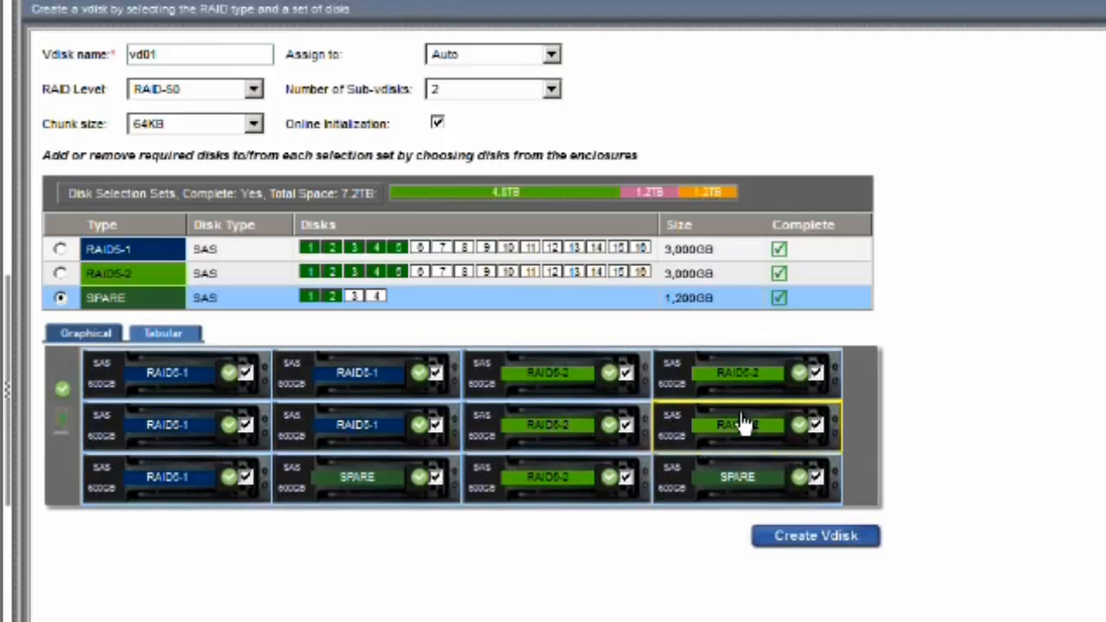
pyautogui.moveTo(510, 95)
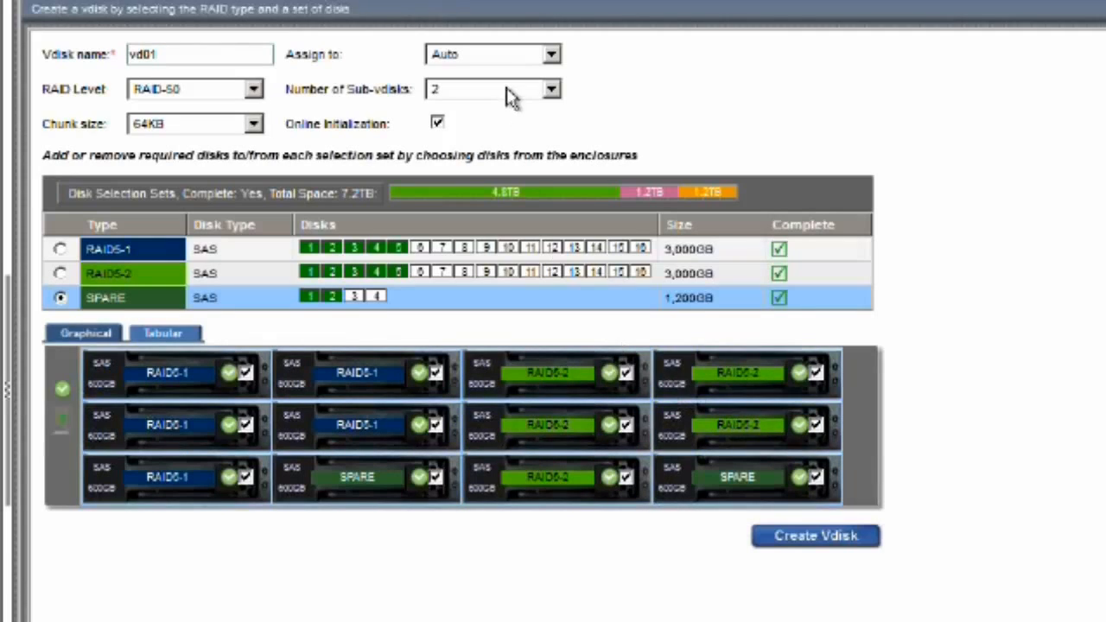
# Step: Use three sub-vdisks, assign disk rows to RAID5-1, RAID5-2, RAID5-3, and create vd01
pyautogui.click(551, 89)
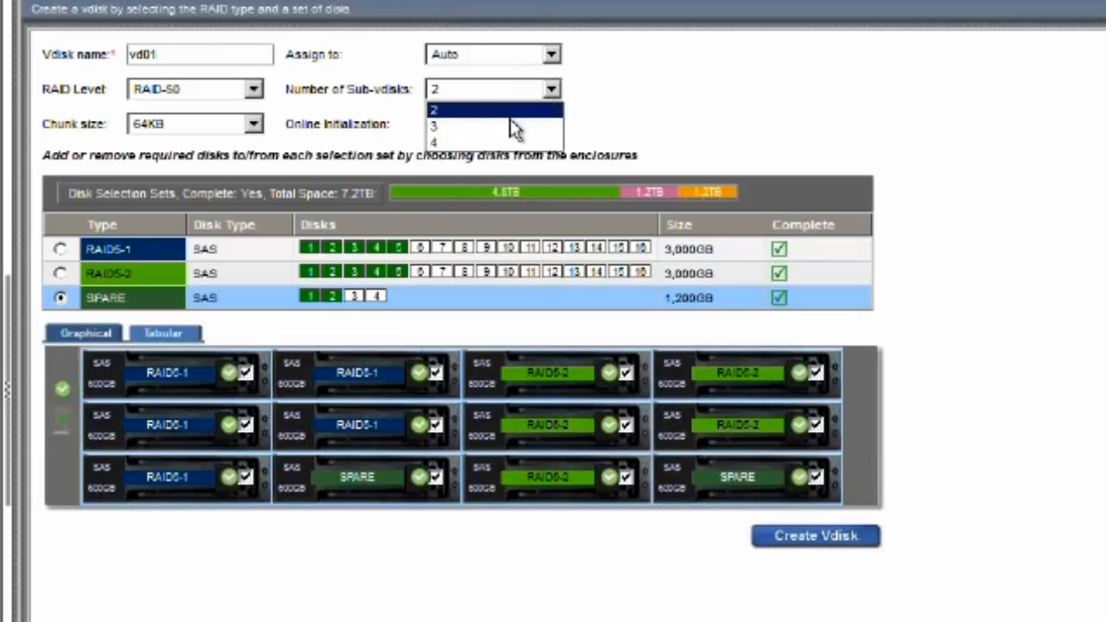
pyautogui.click(434, 125)
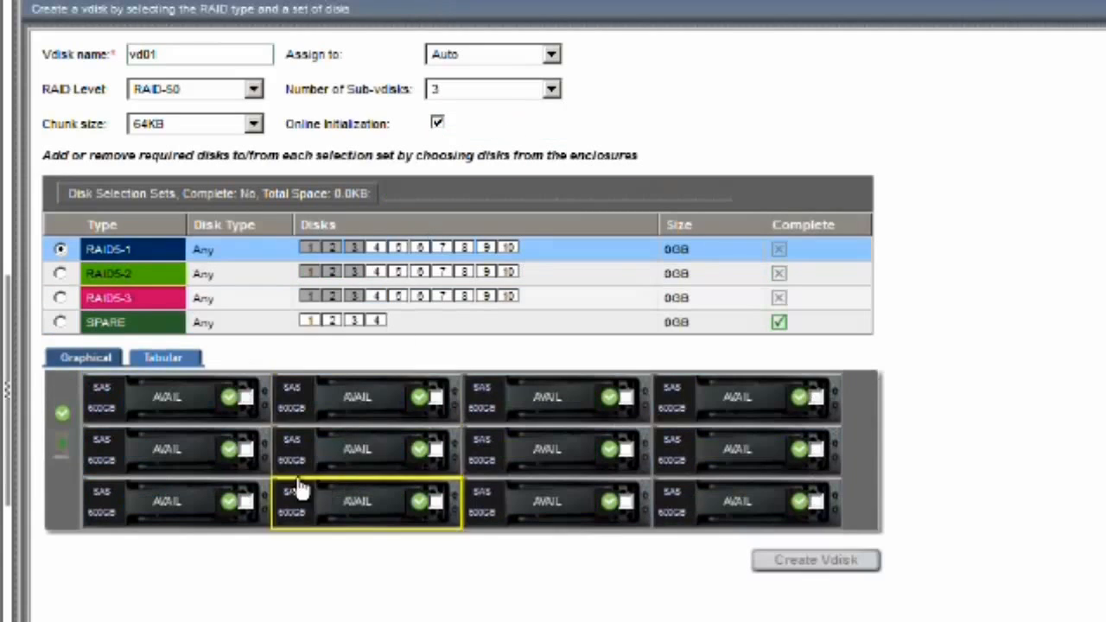
pyautogui.moveTo(367, 82)
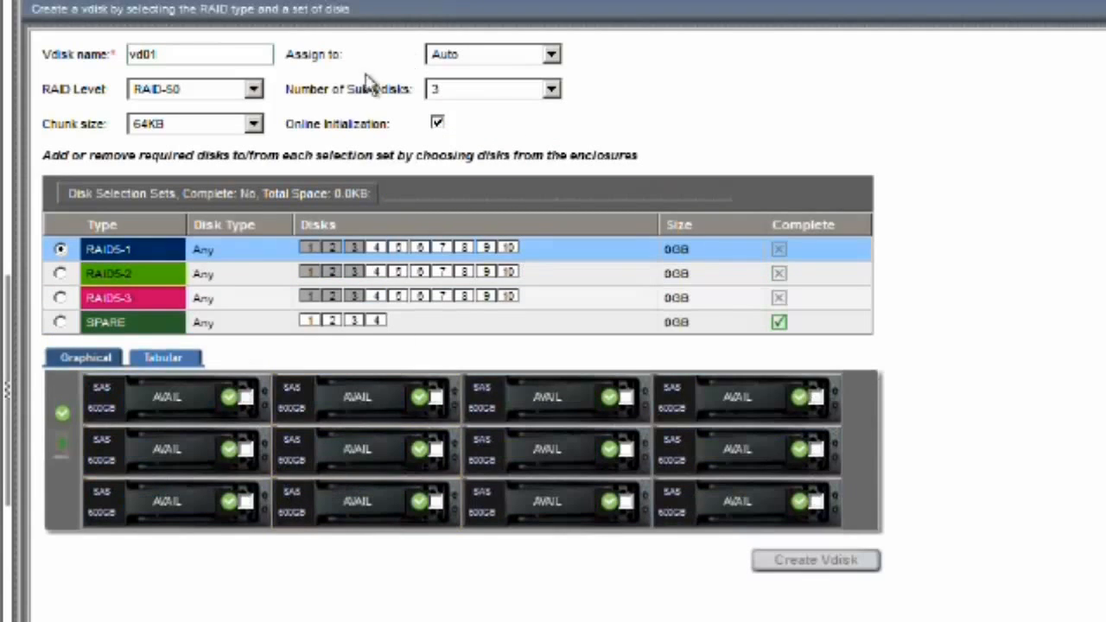
pyautogui.moveTo(357, 107)
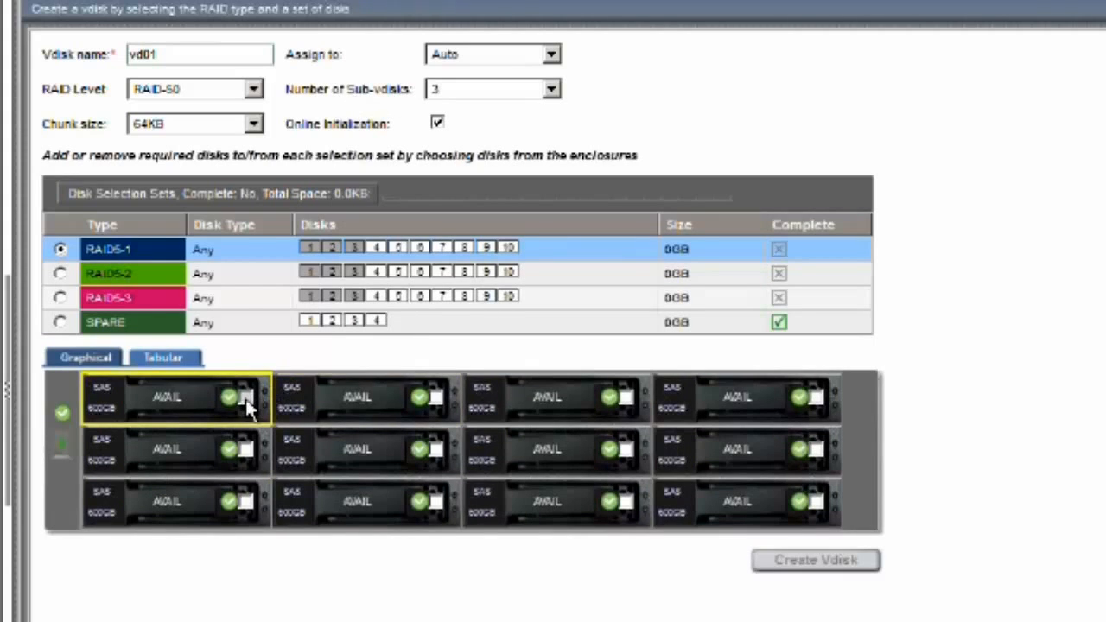
pyautogui.click(363, 397)
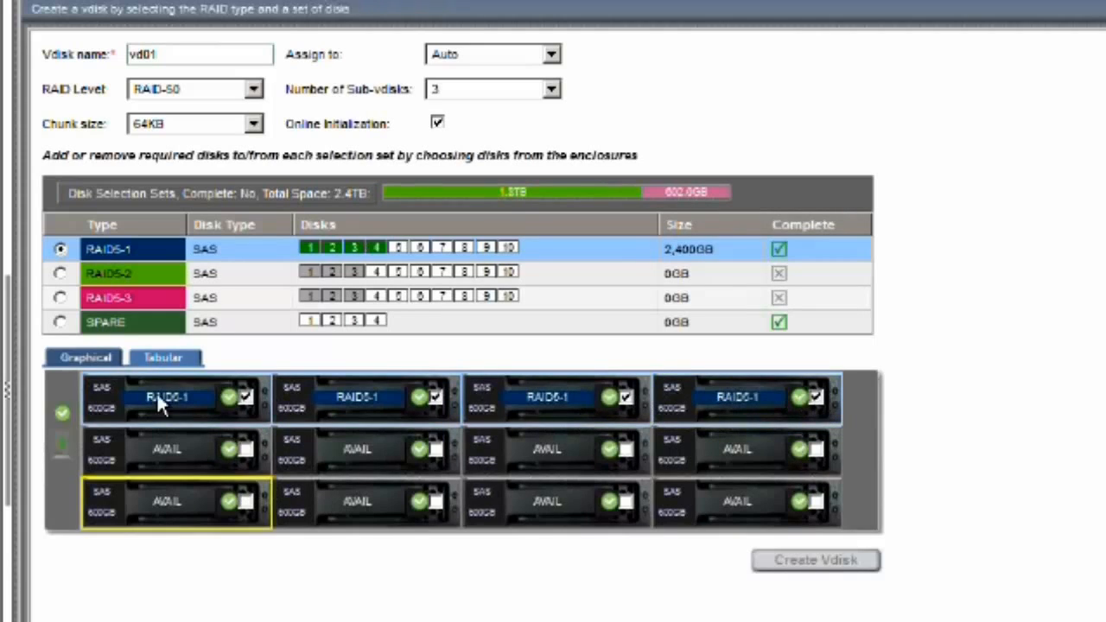
pyautogui.click(60, 273)
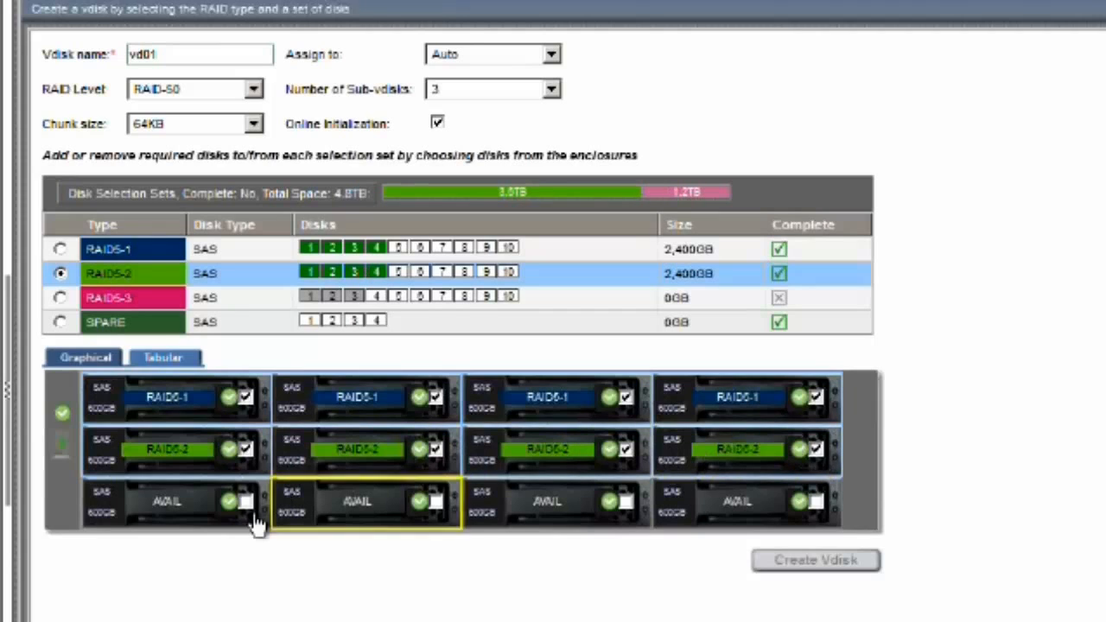
pyautogui.click(61, 297)
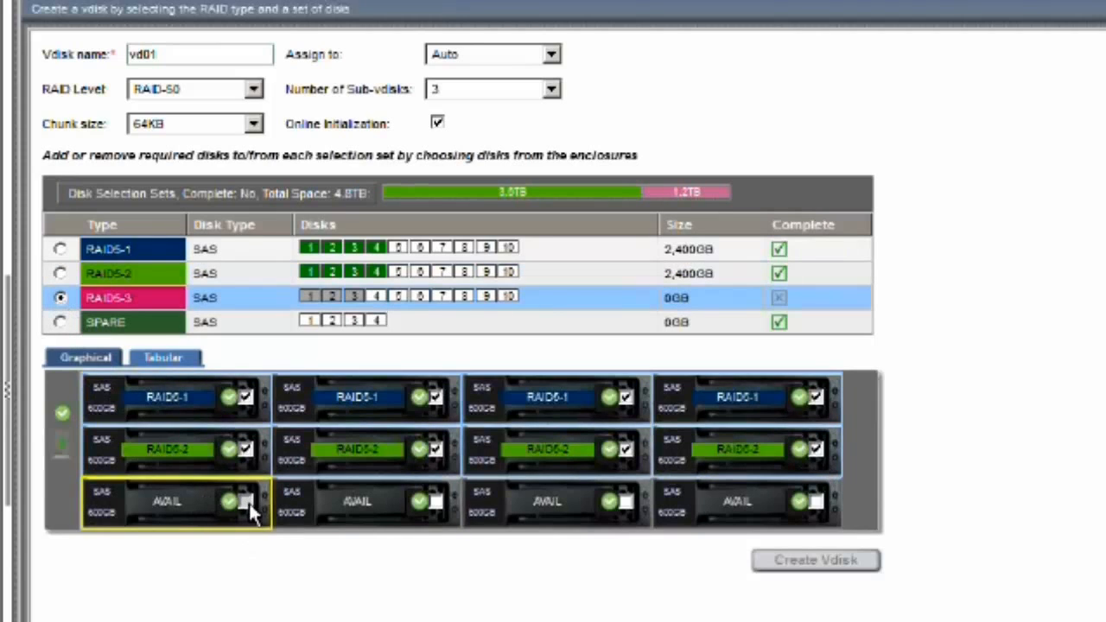
pyautogui.click(246, 502)
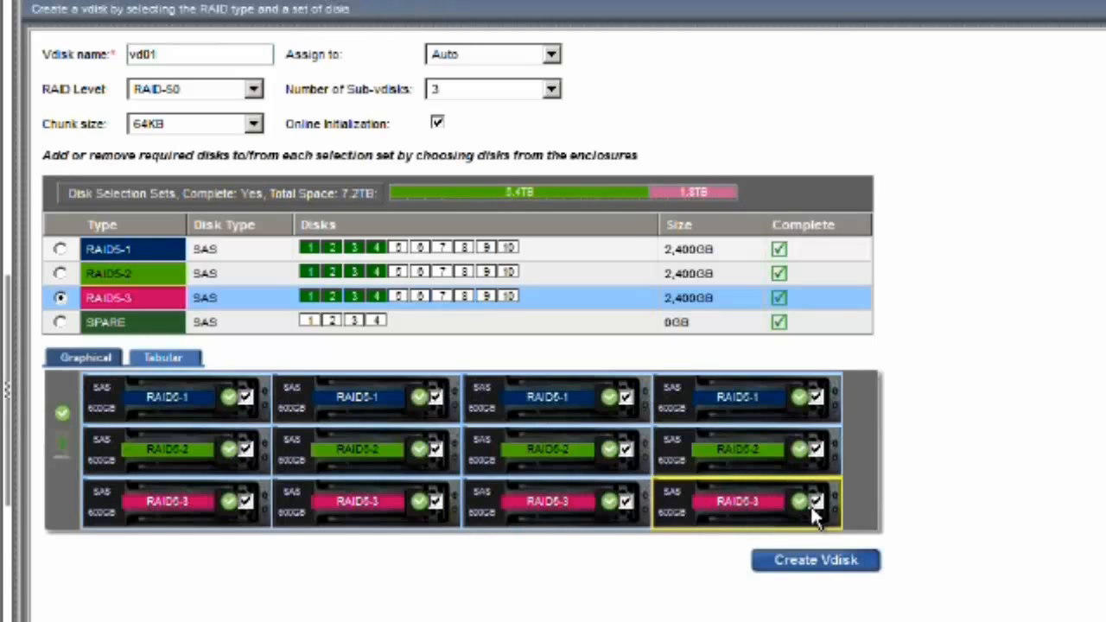
pyautogui.moveTo(599, 515)
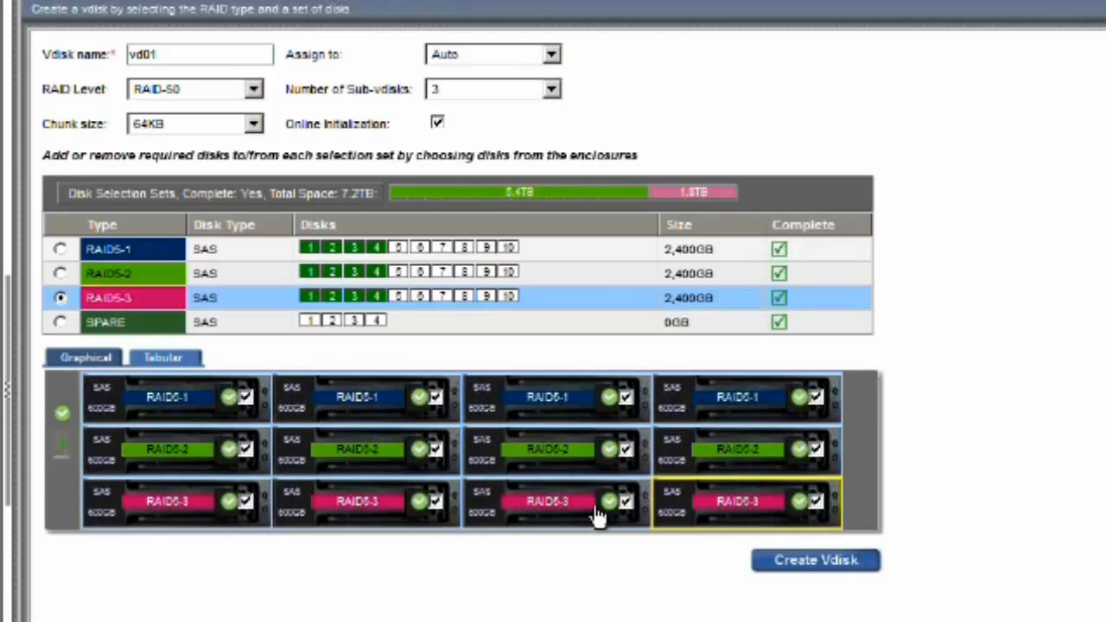
pyautogui.moveTo(432, 372)
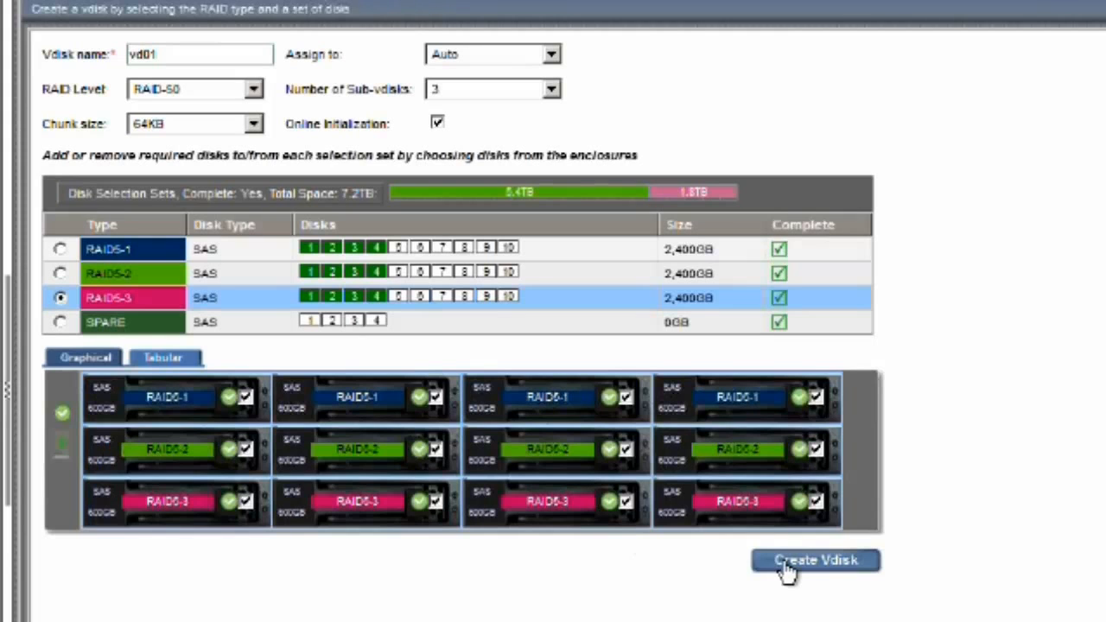
pyautogui.click(815, 560)
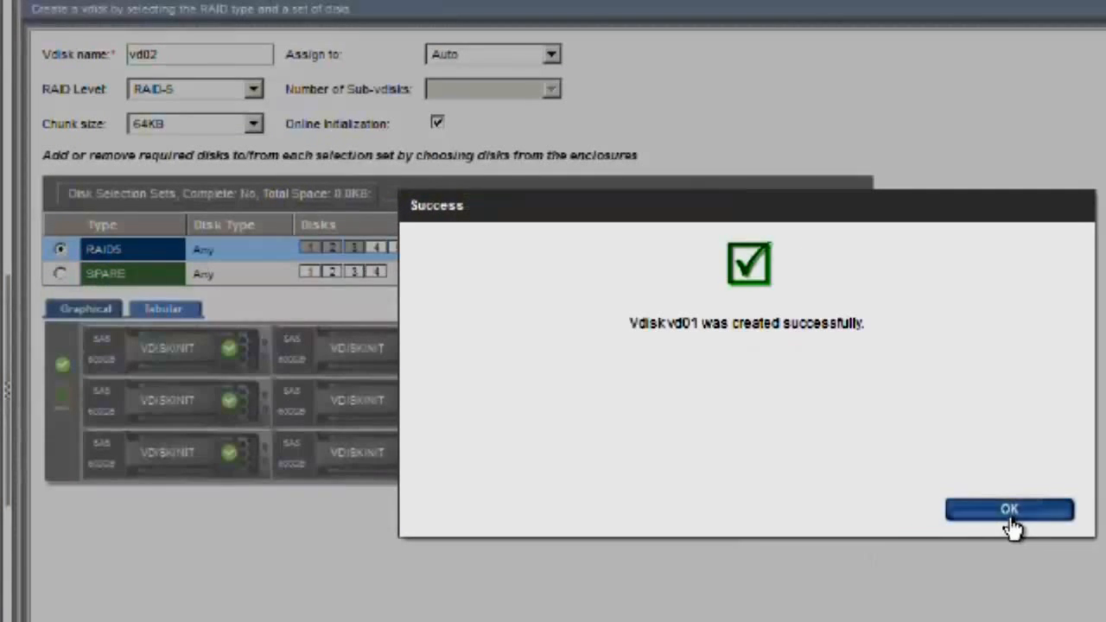
# Step: Create five 1079 GB volumes on vd01, mapped starting at LUN 151
pyautogui.click(1010, 509)
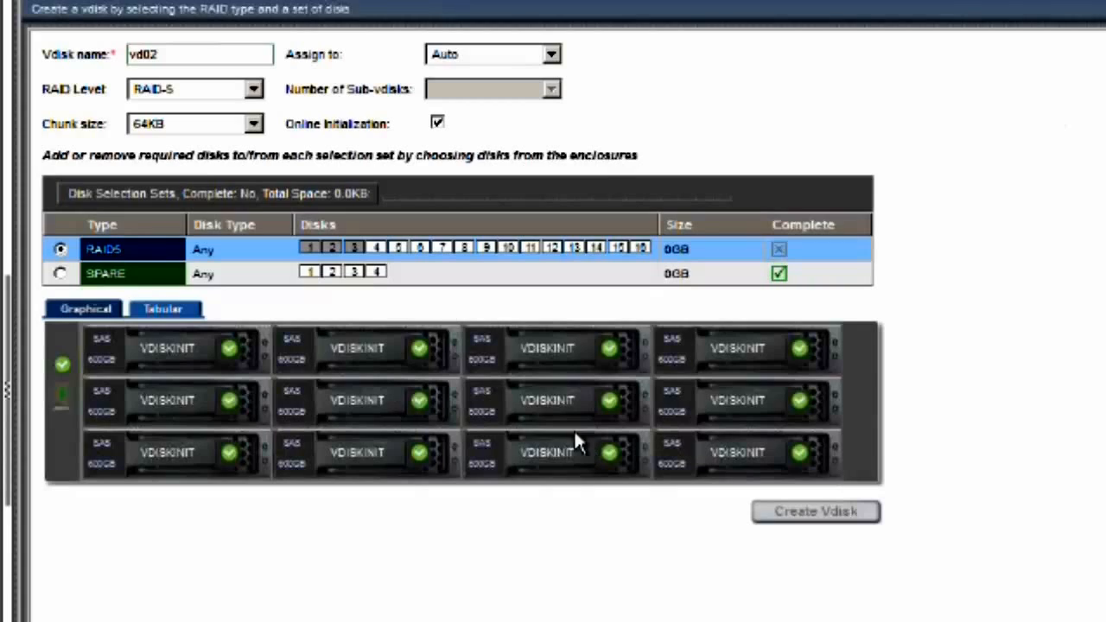
pyautogui.moveTo(580, 441)
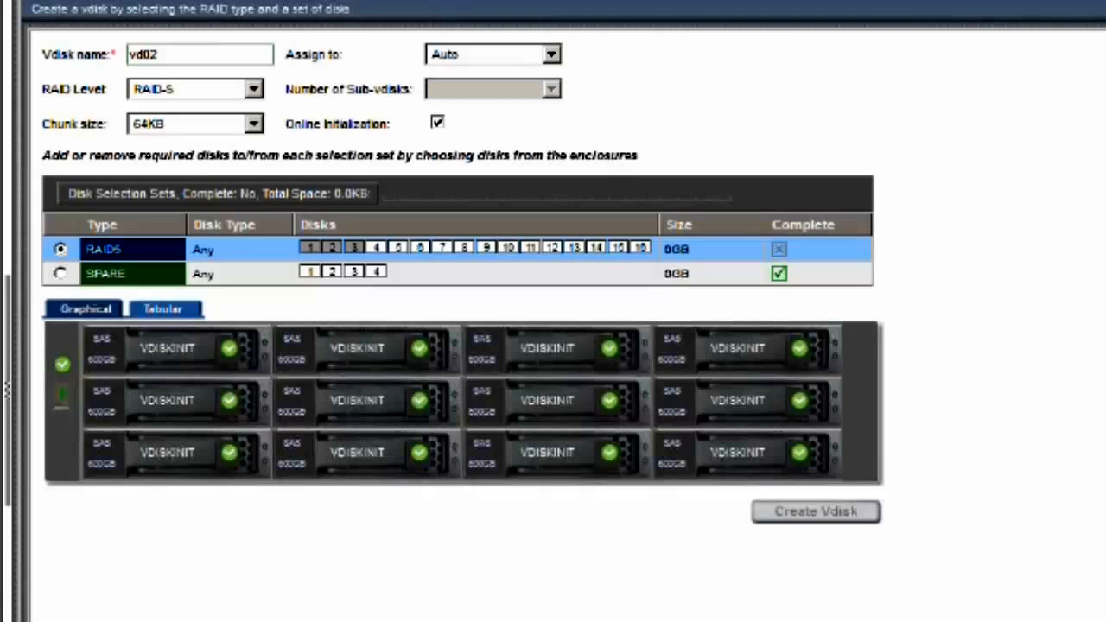
pyautogui.click(815, 511)
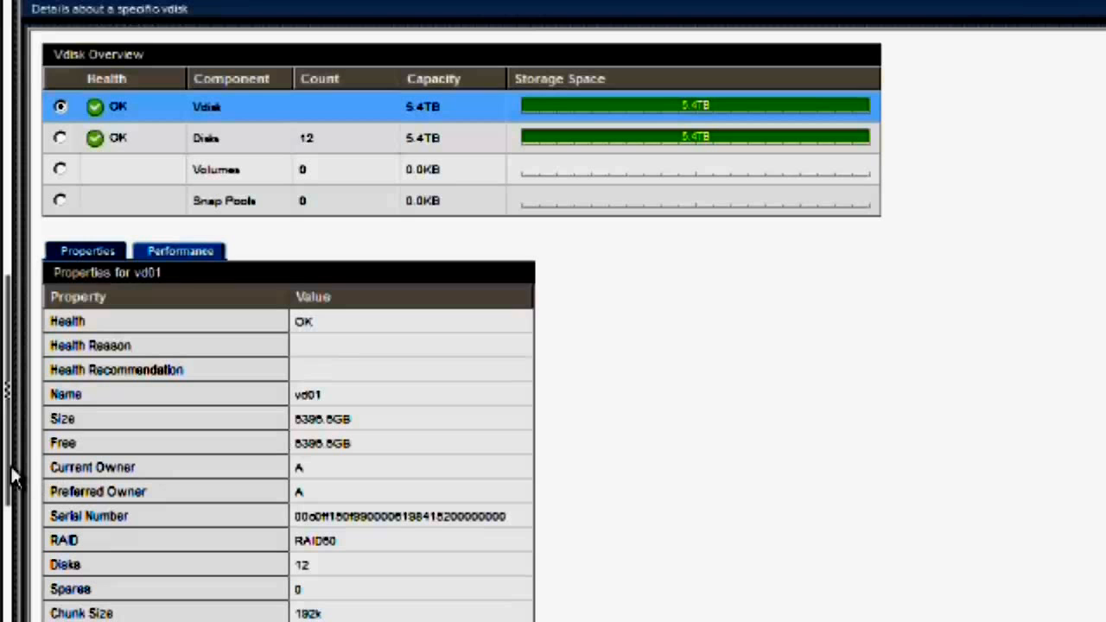
pyautogui.moveTo(792, 497)
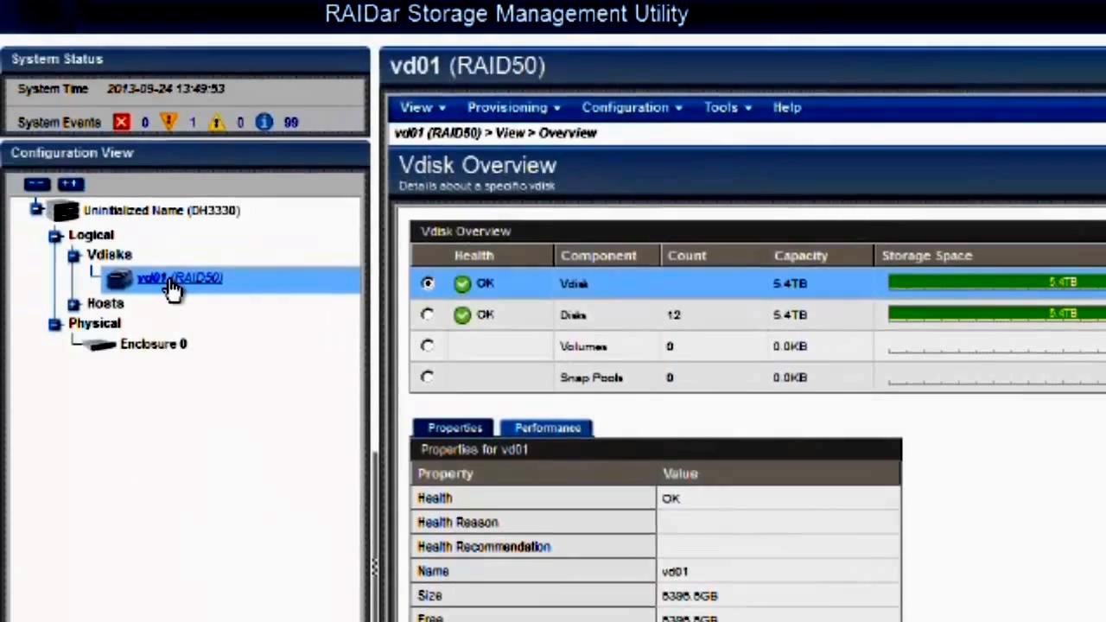
pyautogui.rightClick(173, 277)
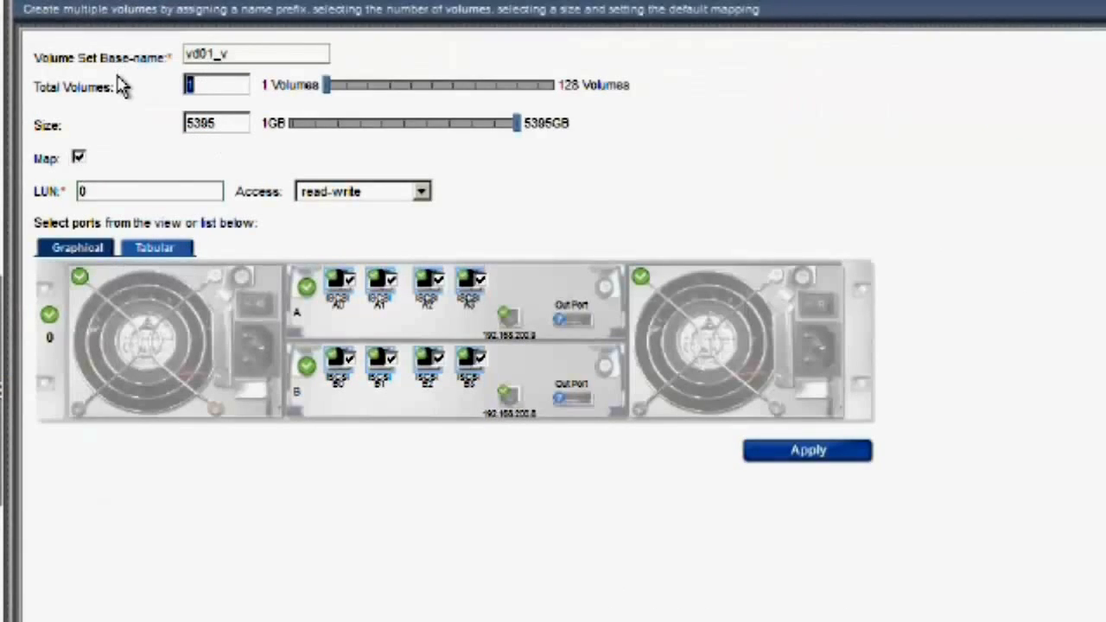
pyautogui.write('5')
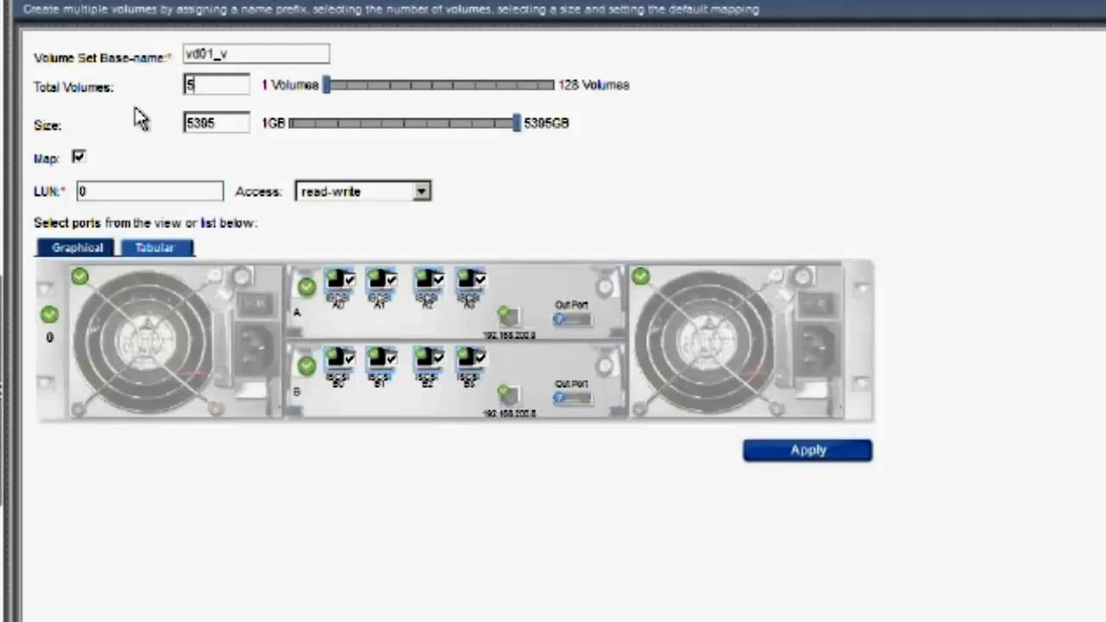
pyautogui.write('1079')
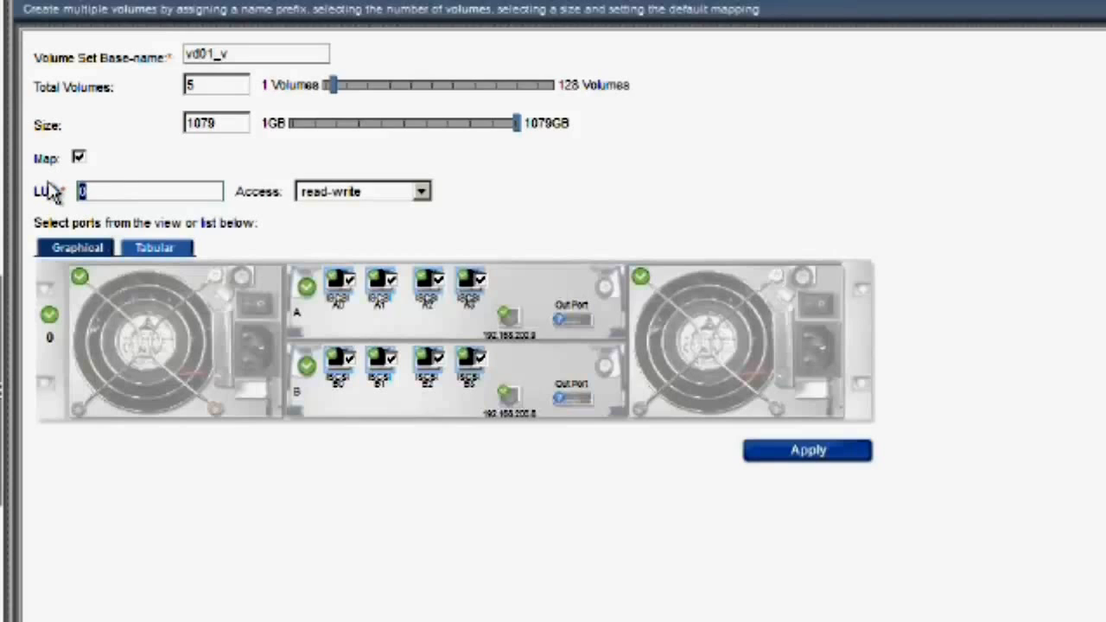
pyautogui.write('151')
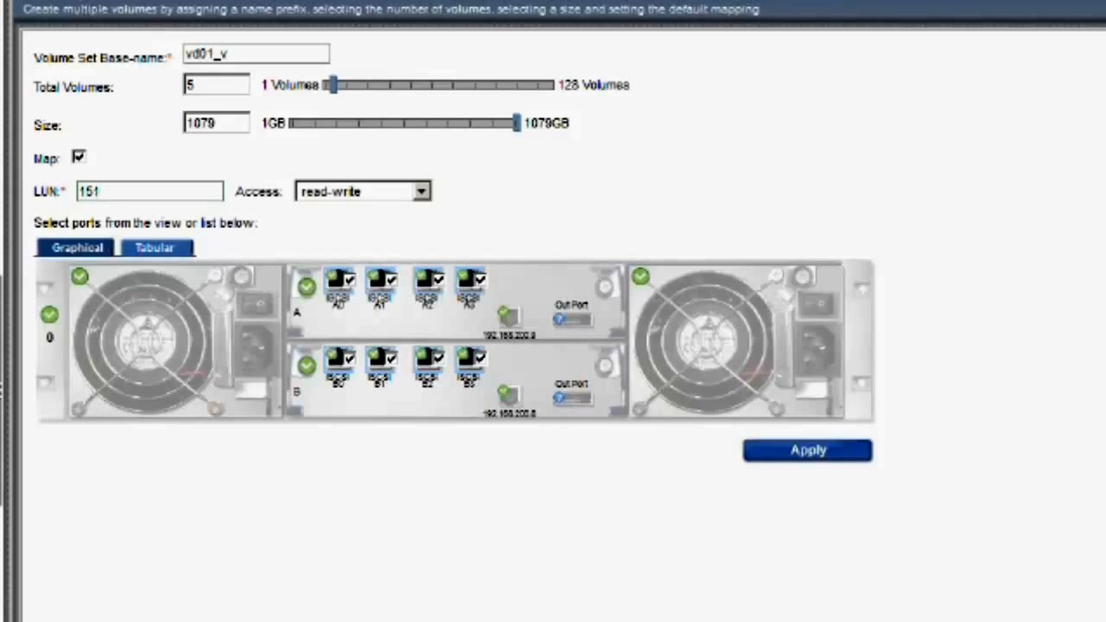
pyautogui.click(807, 450)
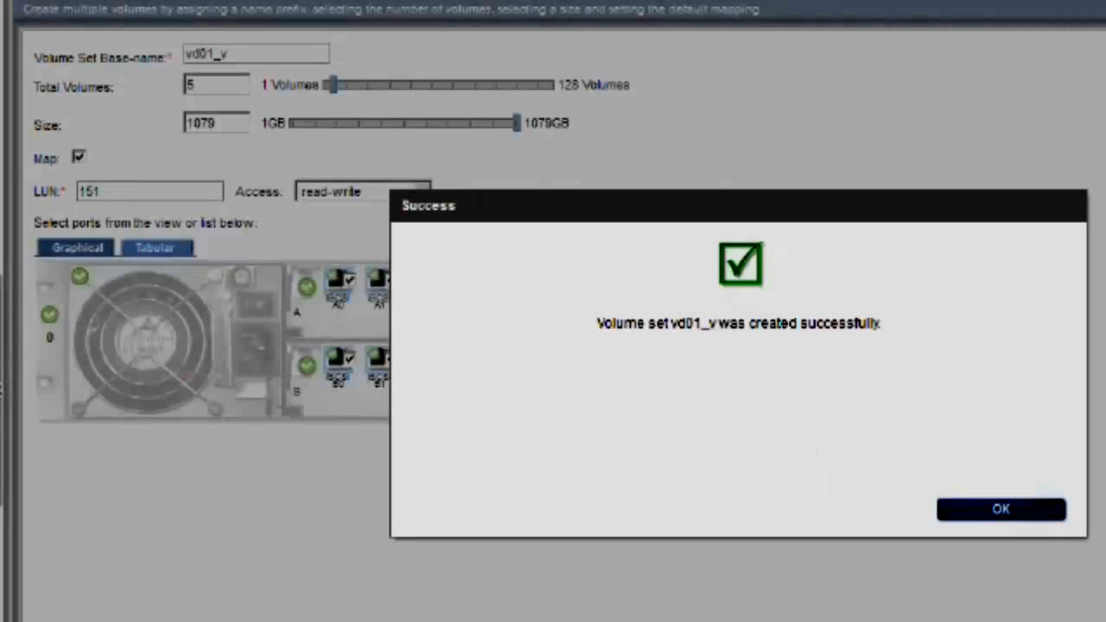
pyautogui.click(1001, 509)
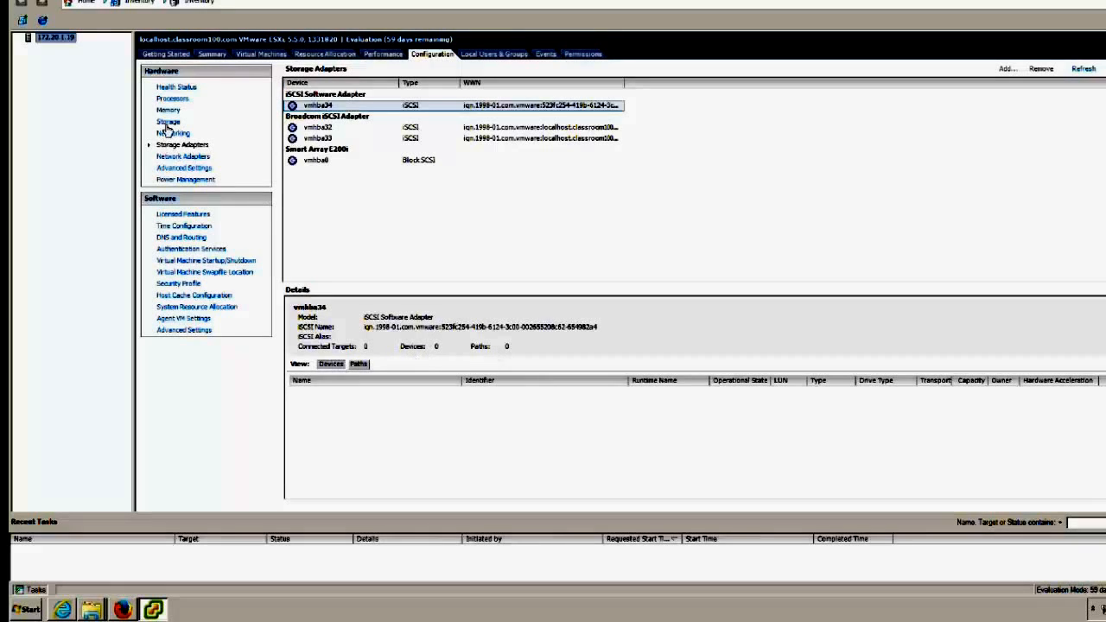
# Step: Show the host's storage adapters and select iSCSI software adapter vmhba34
pyautogui.click(168, 121)
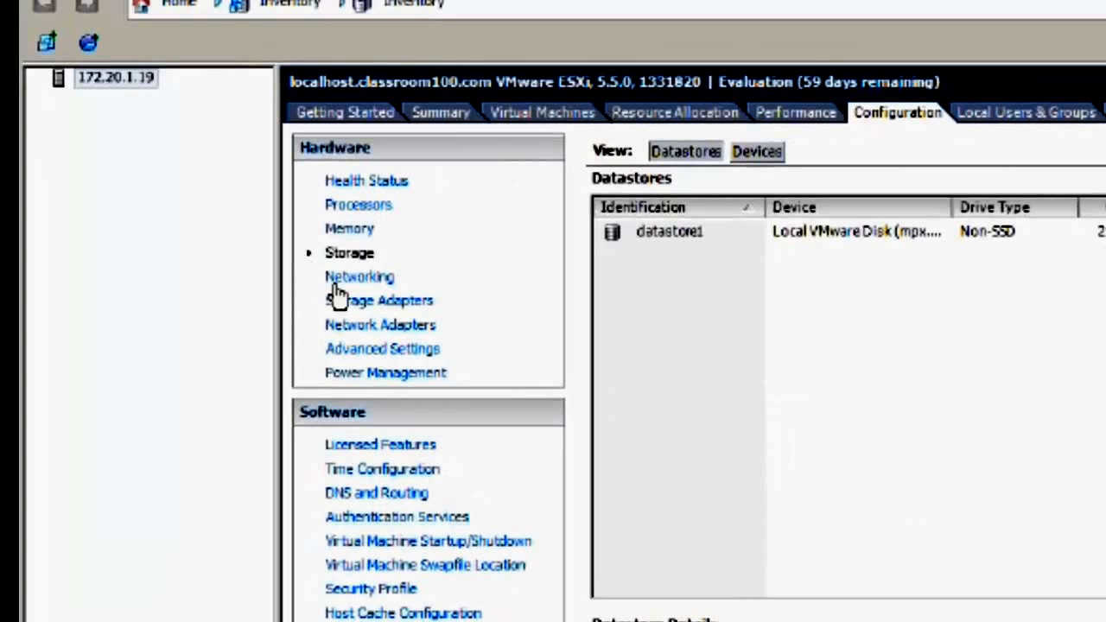
pyautogui.moveTo(346, 311)
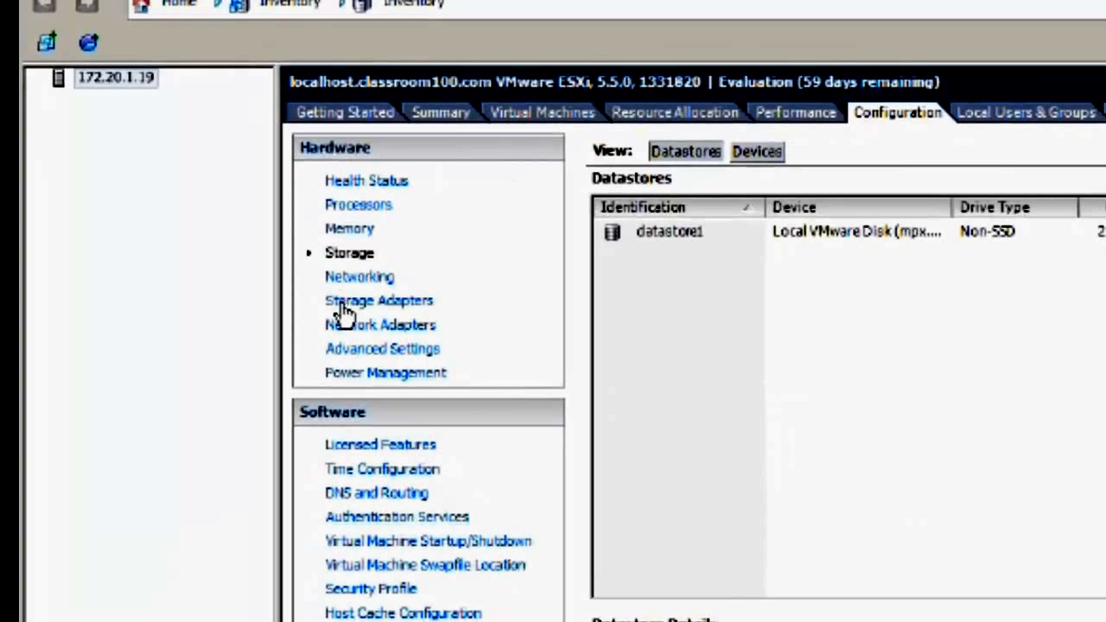
pyautogui.click(378, 300)
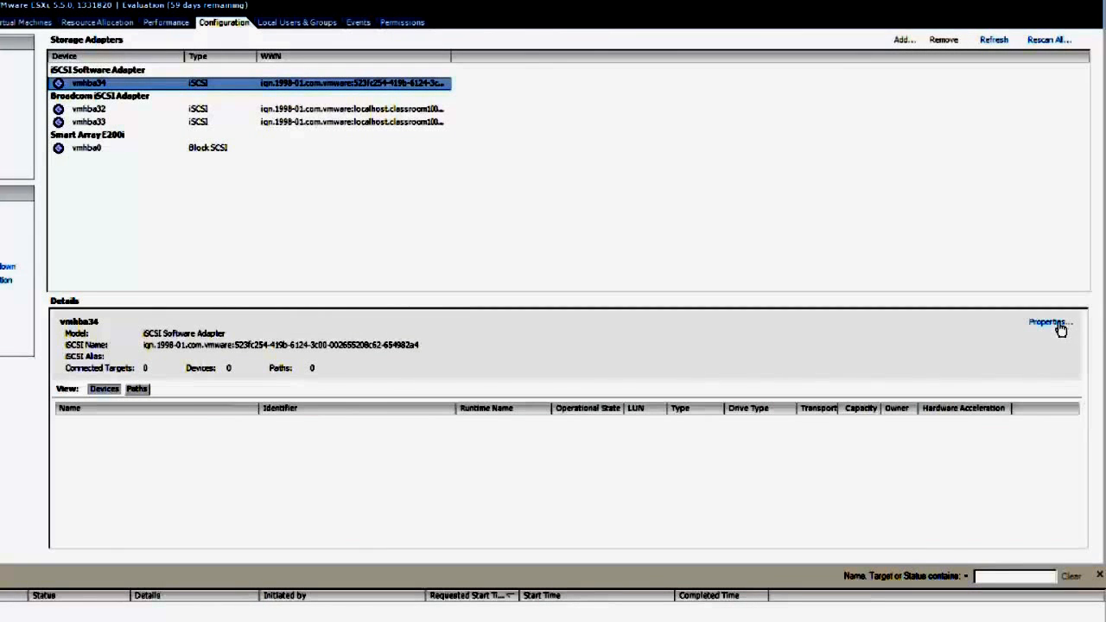
# Step: Add 10.0.0.23 as a dynamic discovery send-target server on vmhba34
pyautogui.click(1049, 322)
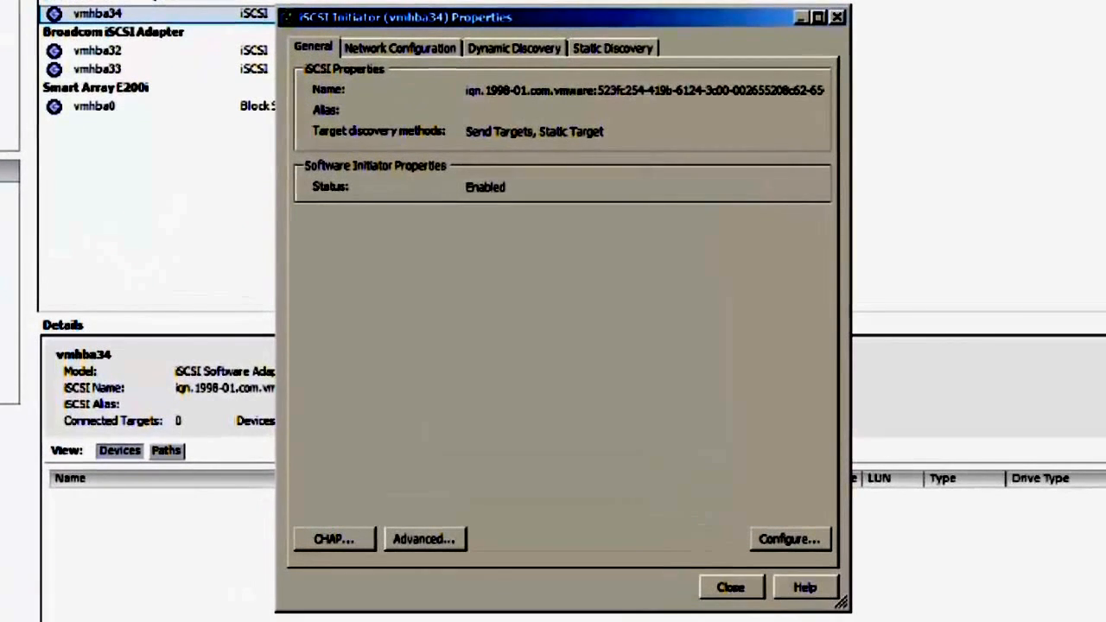
pyautogui.click(514, 47)
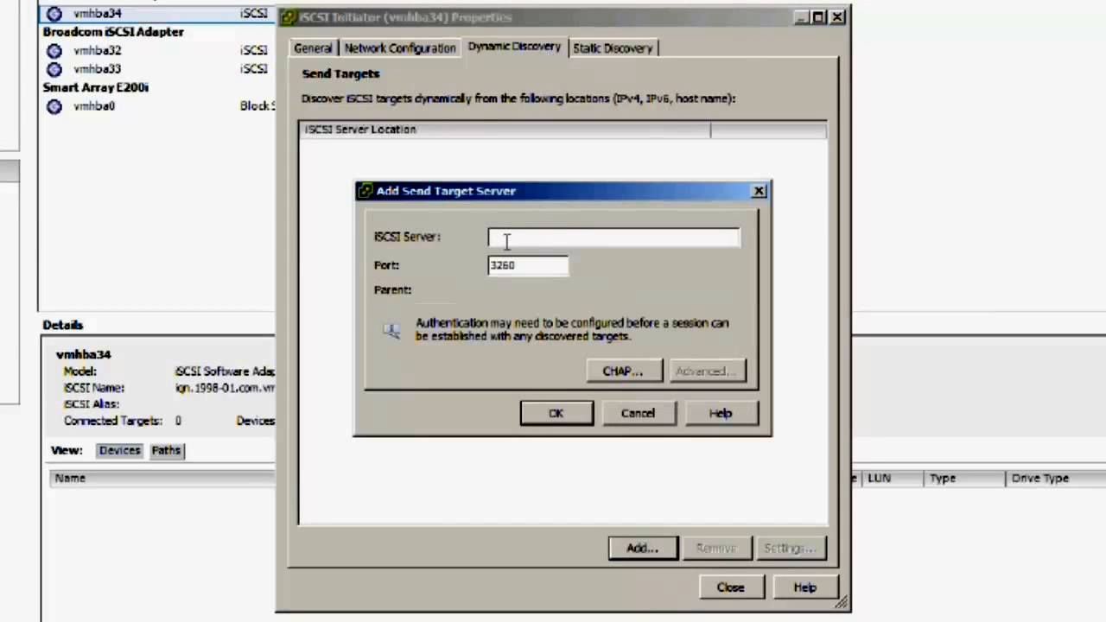
pyautogui.write('10.')
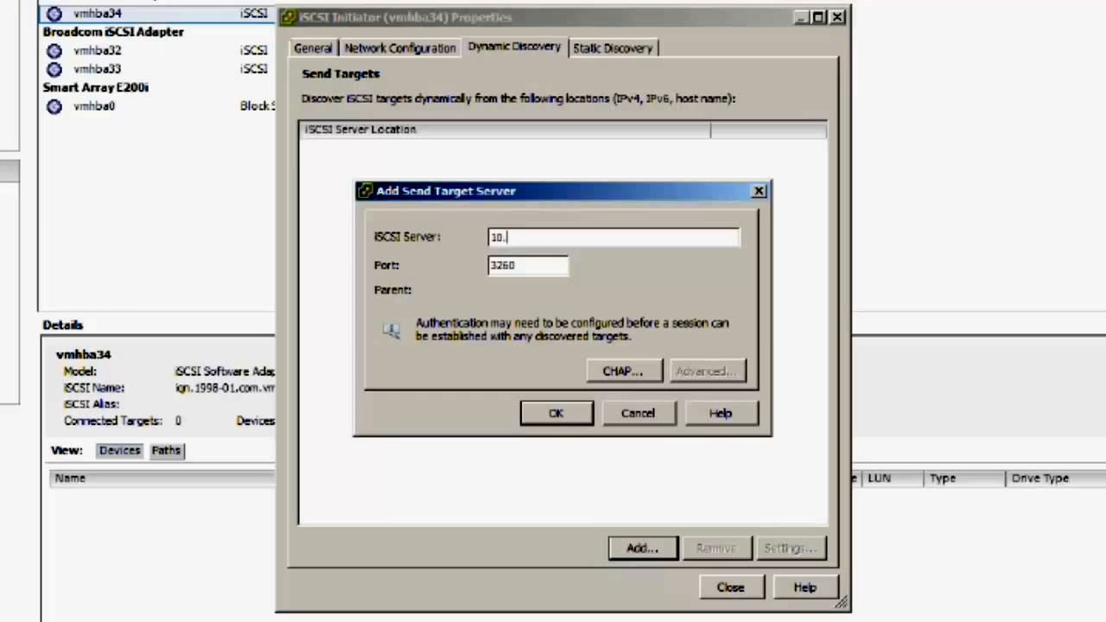
pyautogui.write('0.0.23')
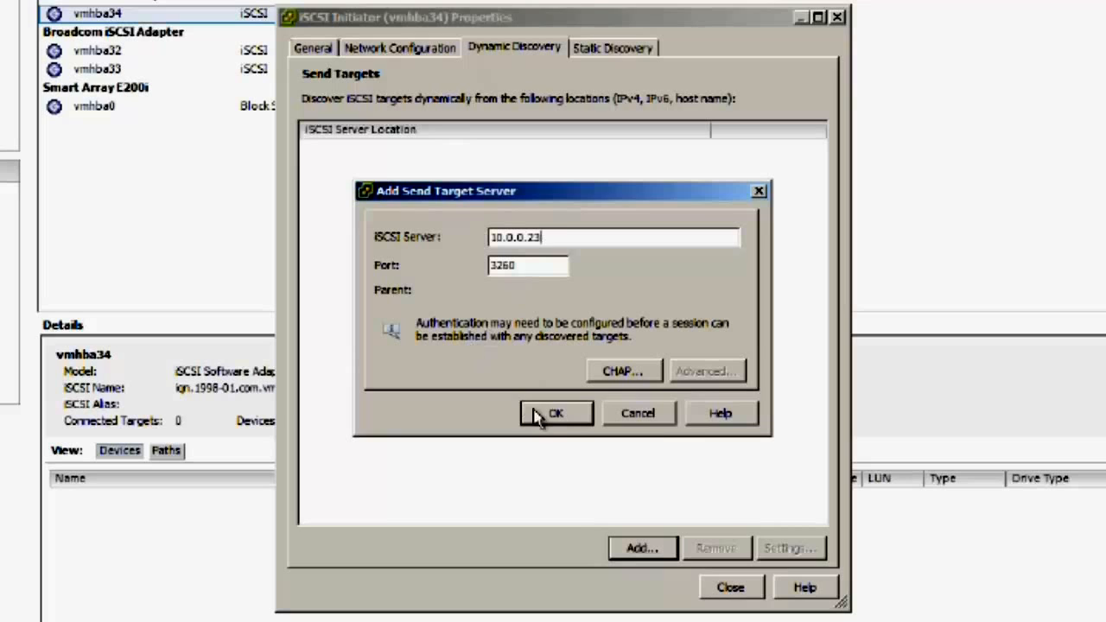
pyautogui.click(556, 413)
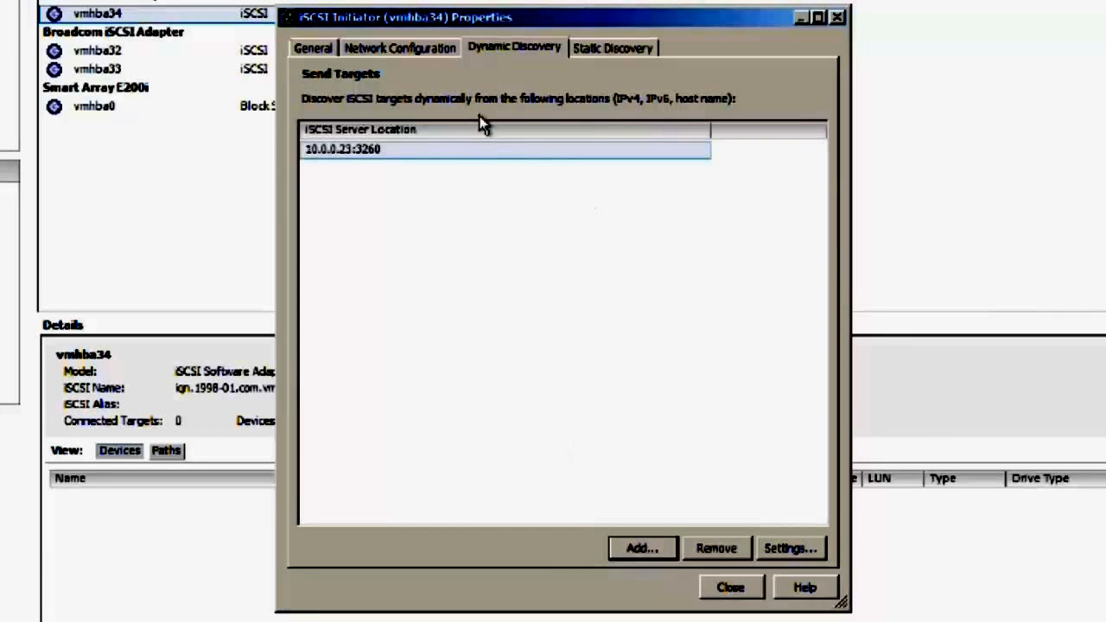
pyautogui.moveTo(497, 58)
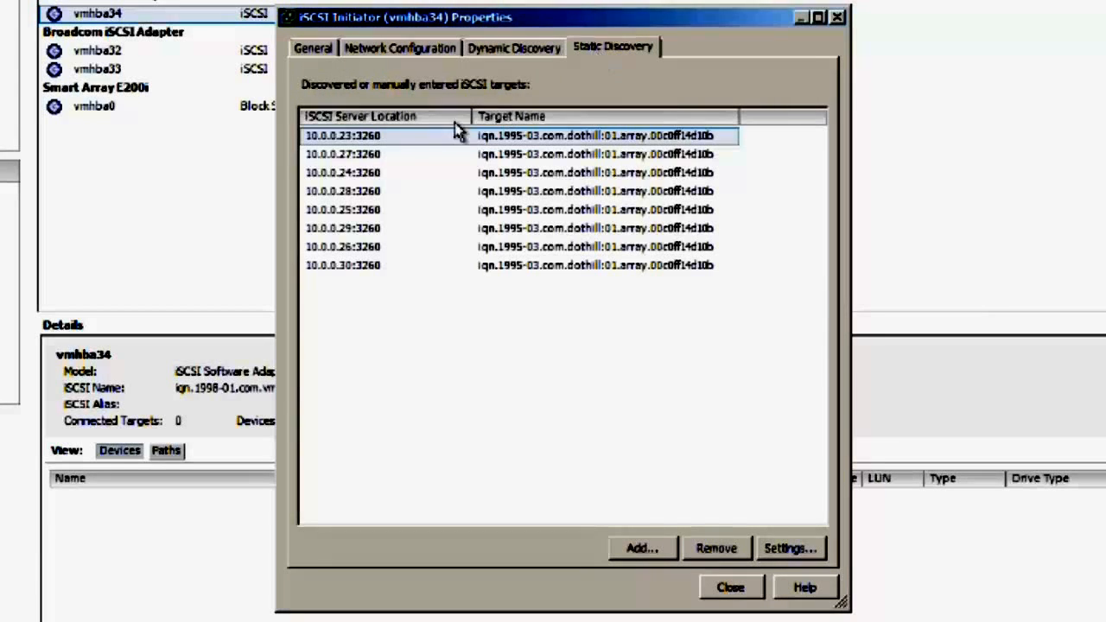
pyautogui.moveTo(320, 143)
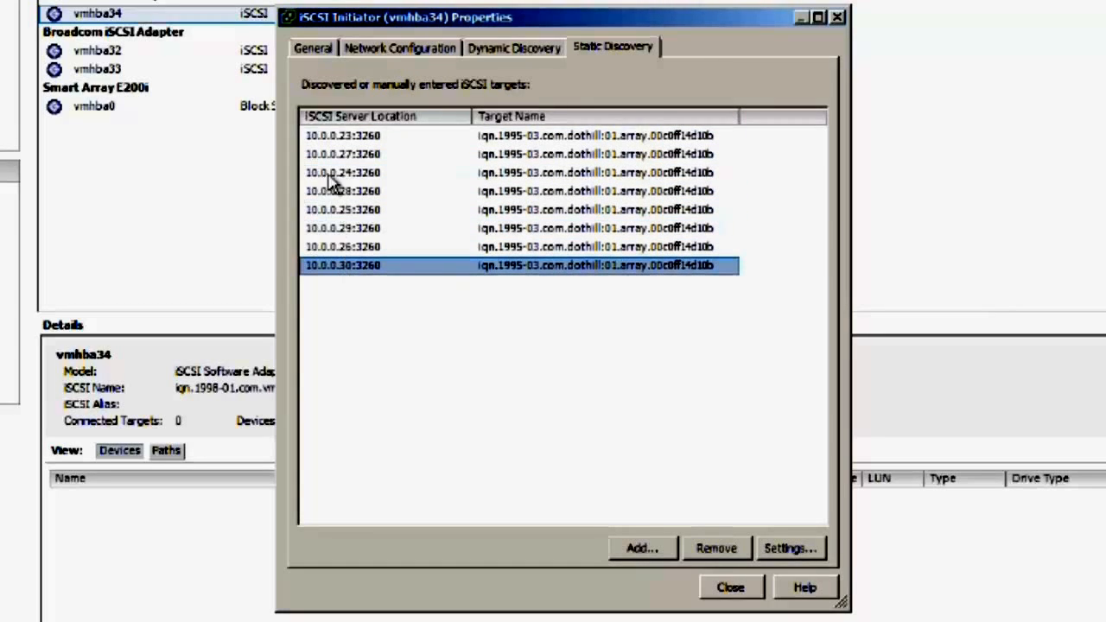
# Step: Review static targets 10.0.0.24, 10.0.0.29 and 10.0.0.30, then close the initiator properties
pyautogui.click(342, 172)
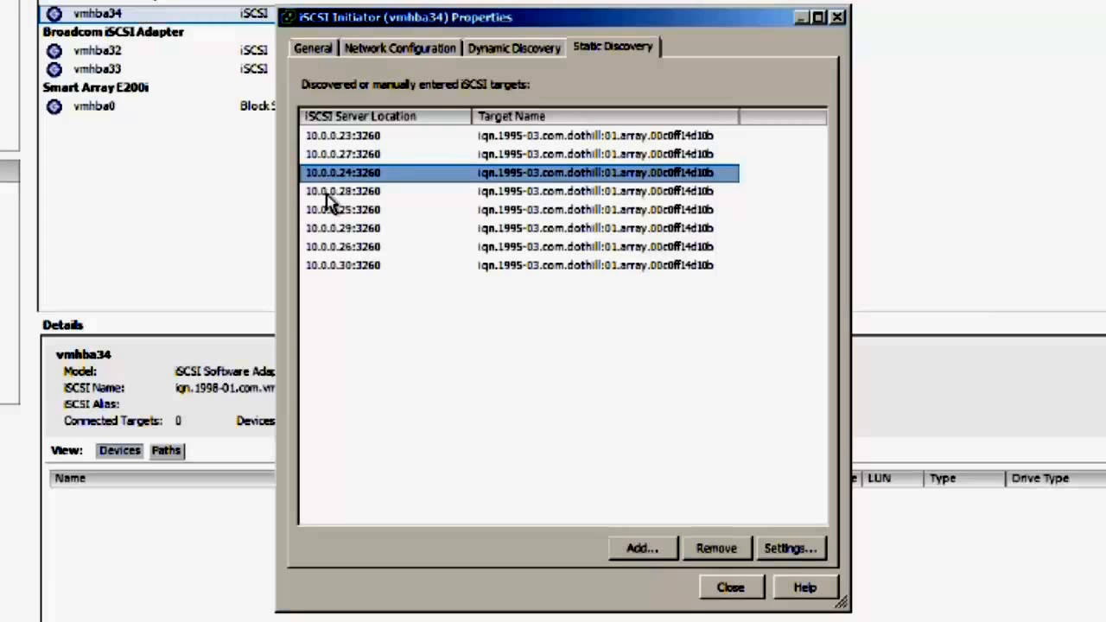
pyautogui.click(342, 228)
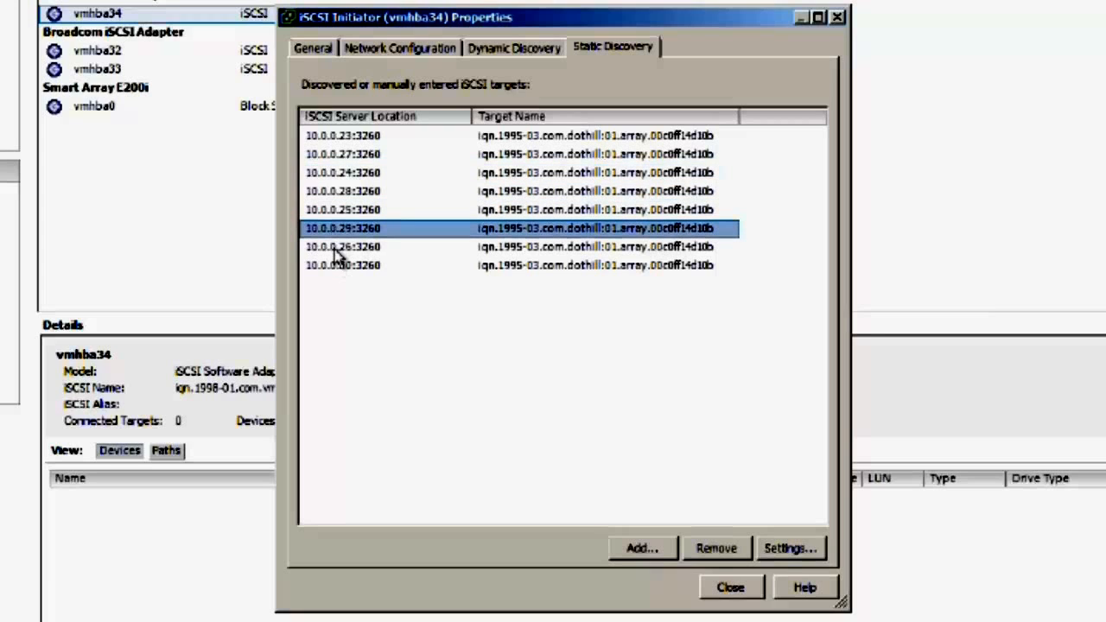
pyautogui.click(342, 265)
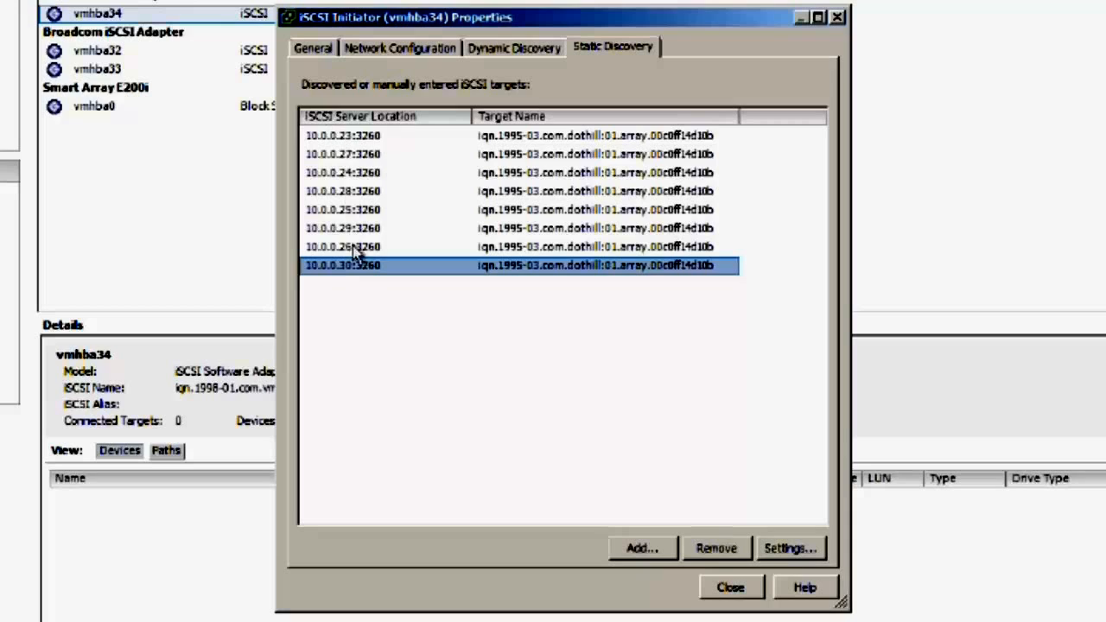
pyautogui.moveTo(365, 273)
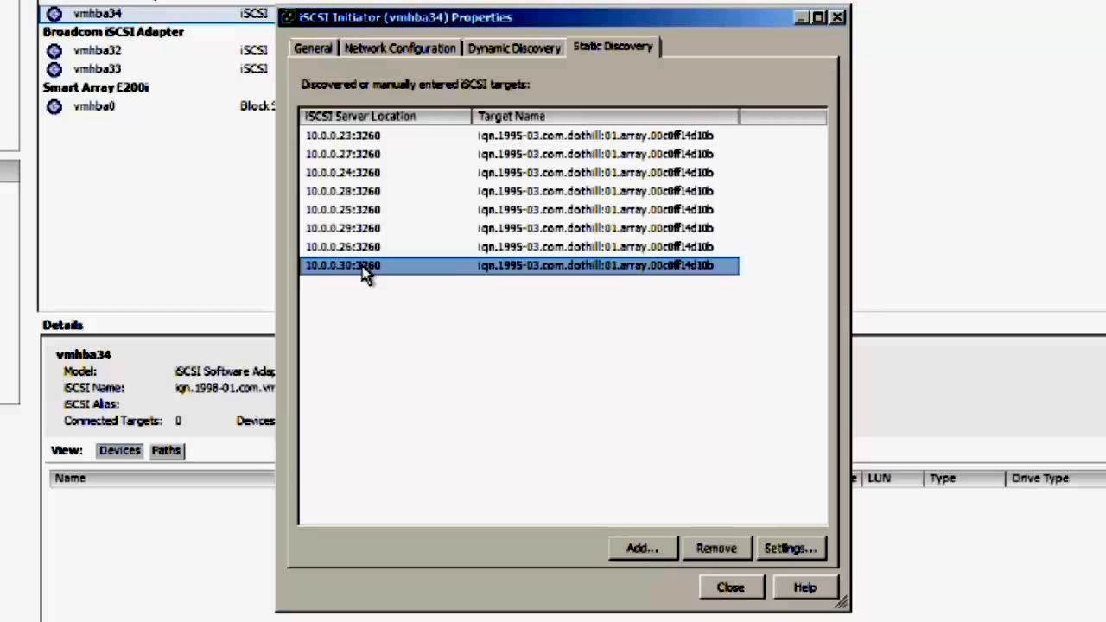
pyautogui.moveTo(601, 405)
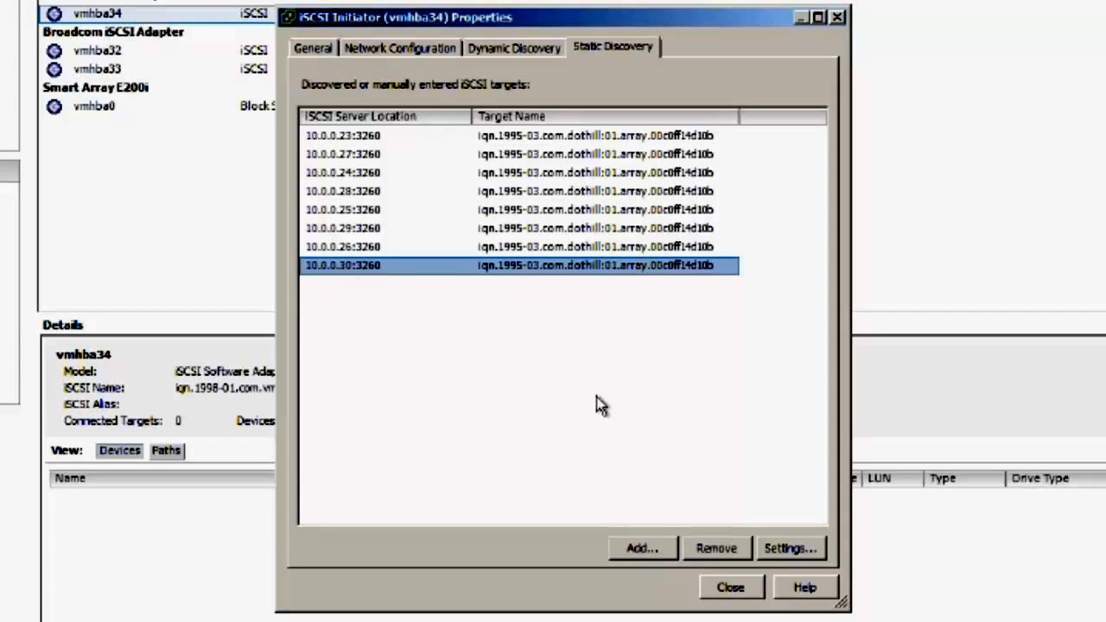
pyautogui.click(729, 588)
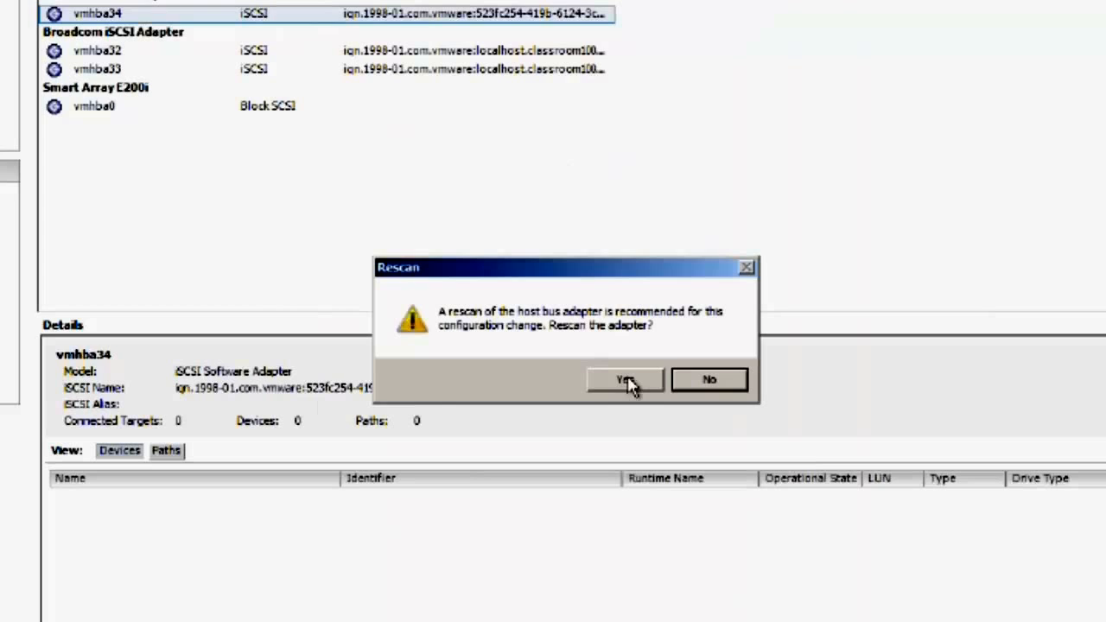
# Step: Accept the vmhba34 rescan to discover the DotHill devices at LUNs 151–155
pyautogui.click(625, 379)
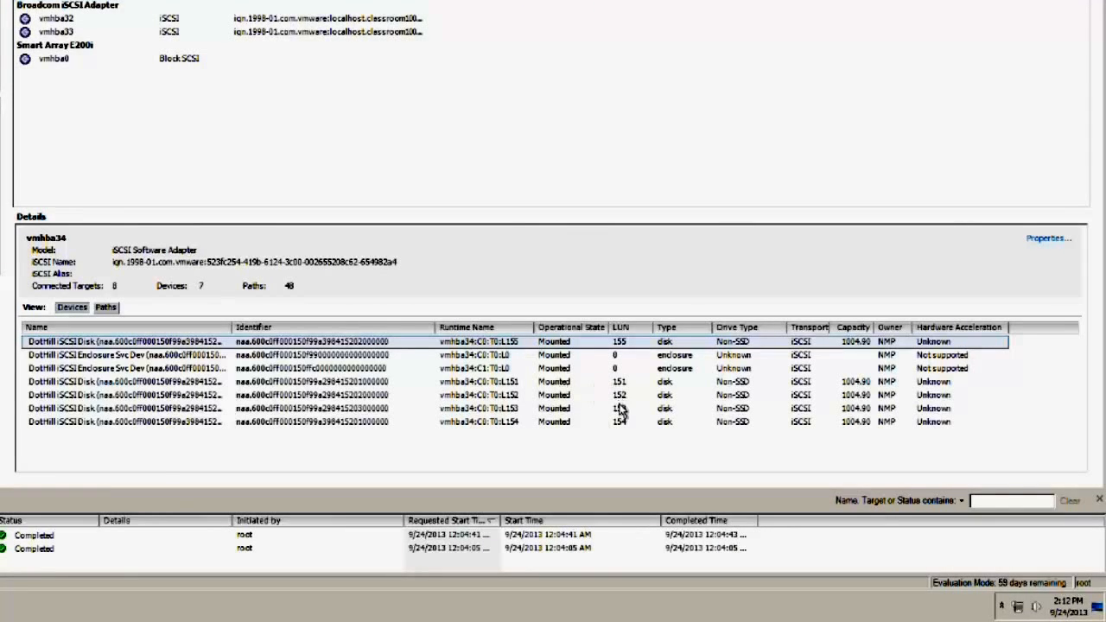
pyautogui.moveTo(527, 357)
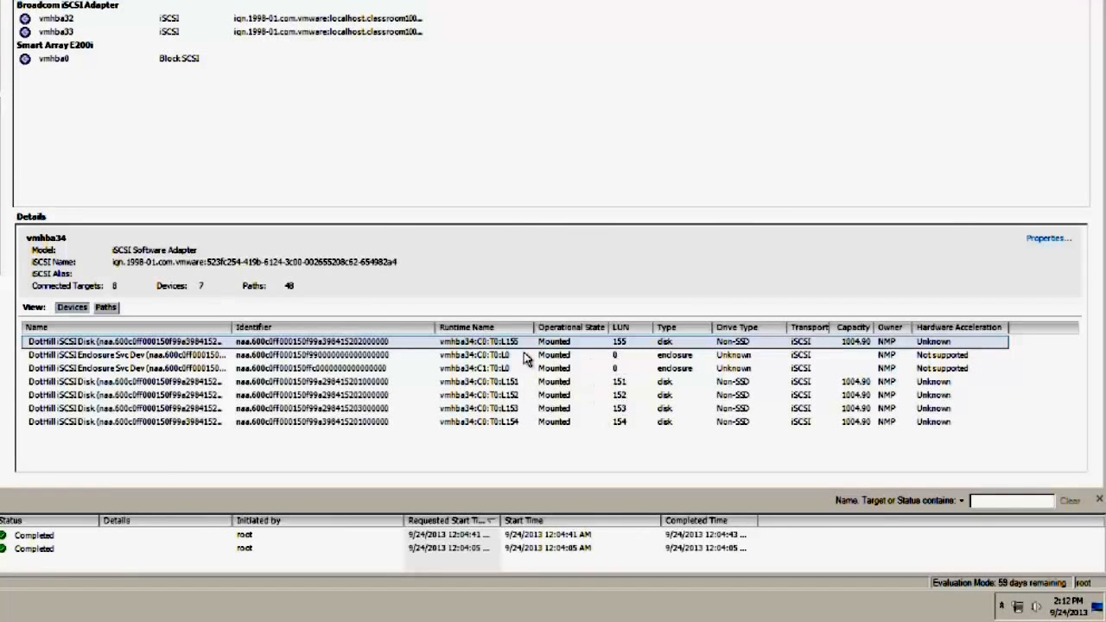
pyautogui.moveTo(675, 359)
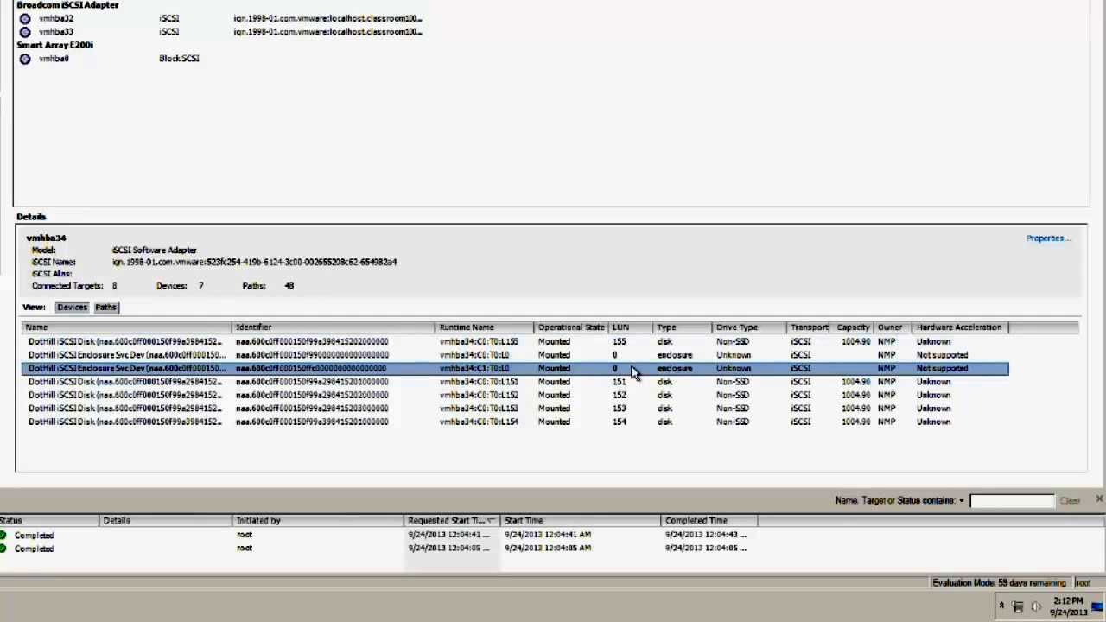
pyautogui.moveTo(856, 359)
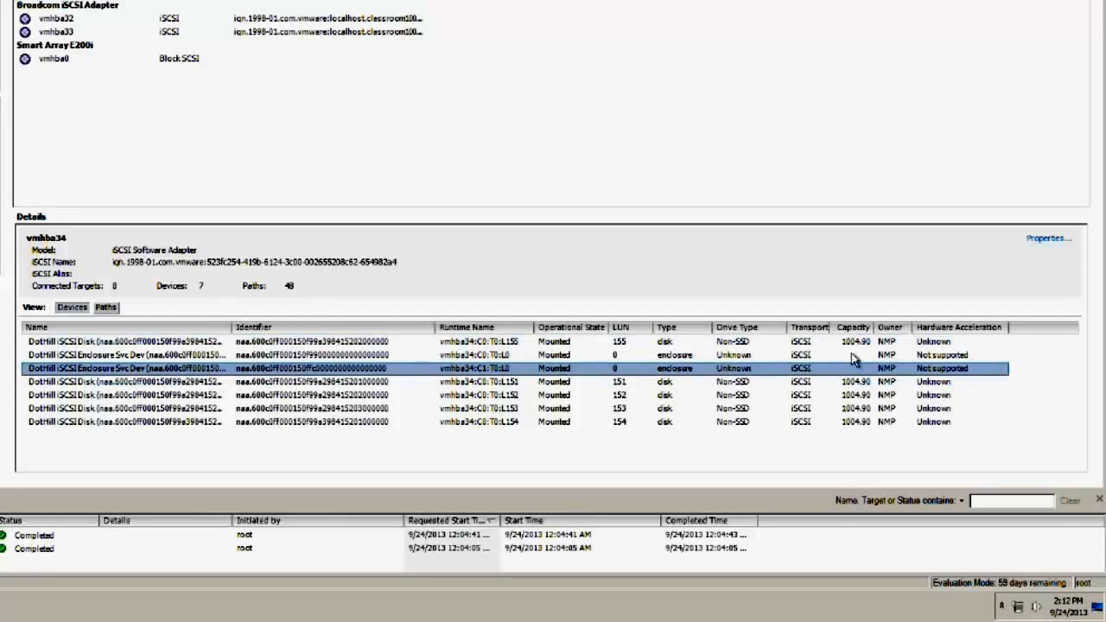
pyautogui.moveTo(862, 418)
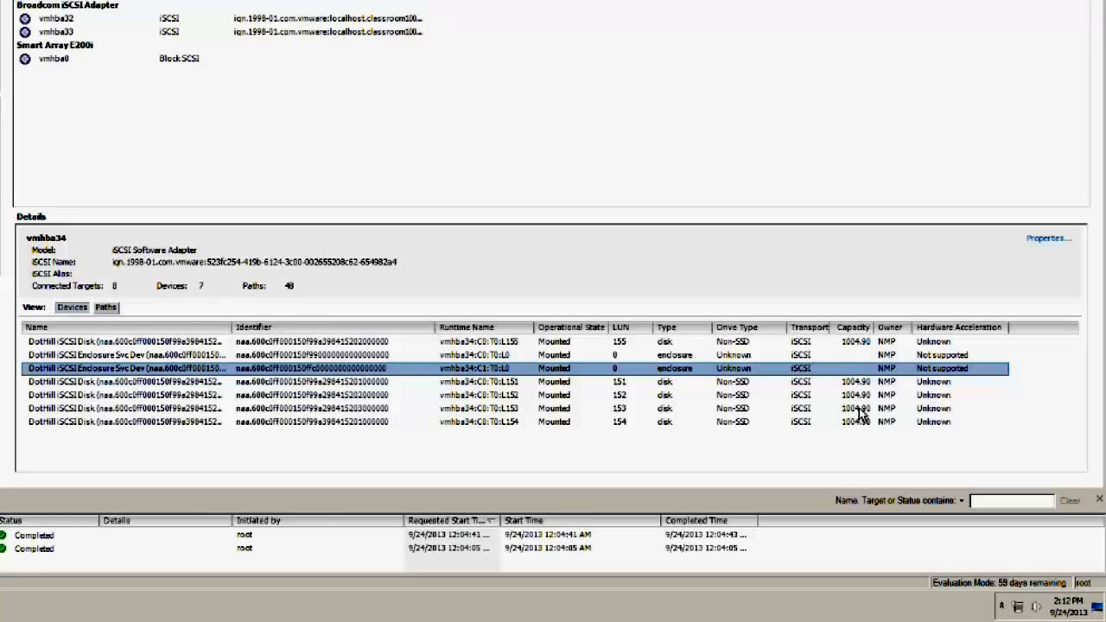
pyautogui.moveTo(862, 419)
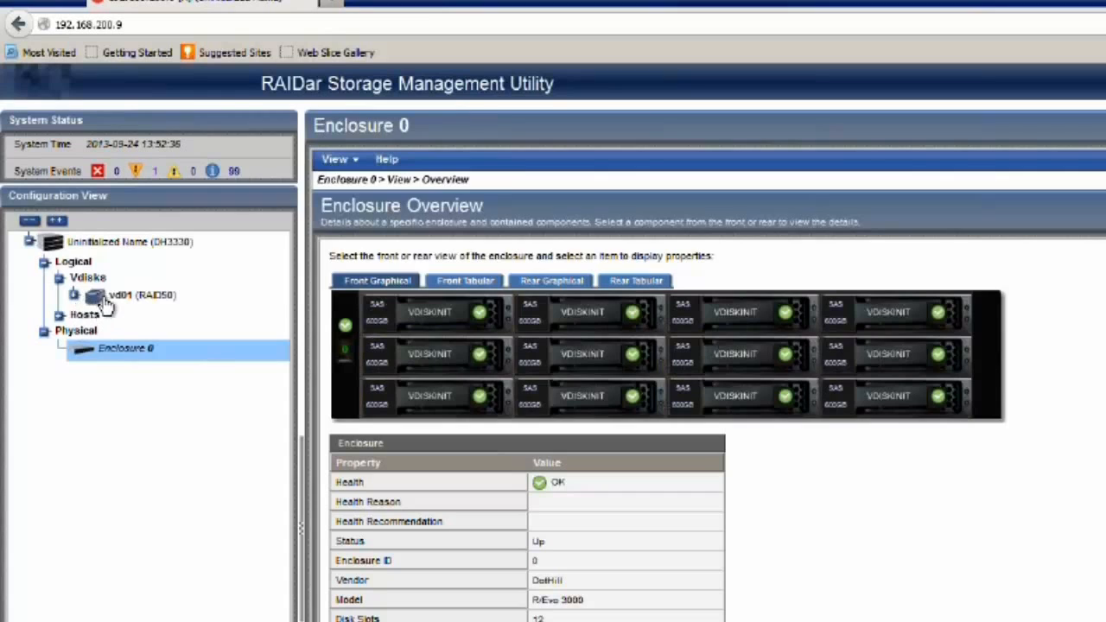
# Step: Select vd01 (RAID50) in the Configuration View to see its five-volume overview
pyautogui.click(138, 295)
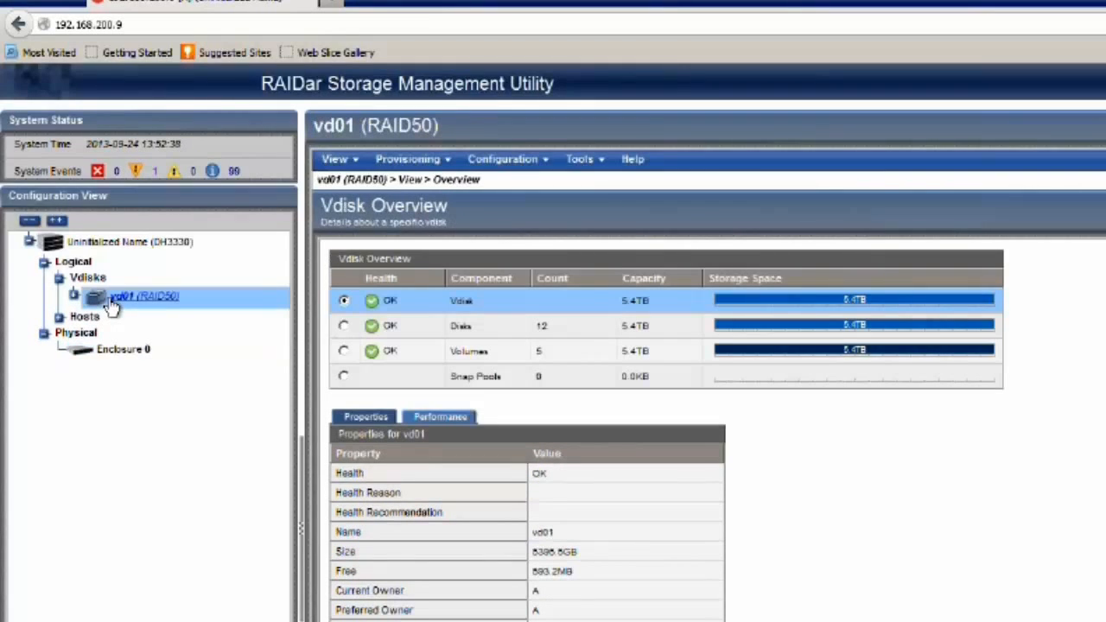
pyautogui.click(75, 295)
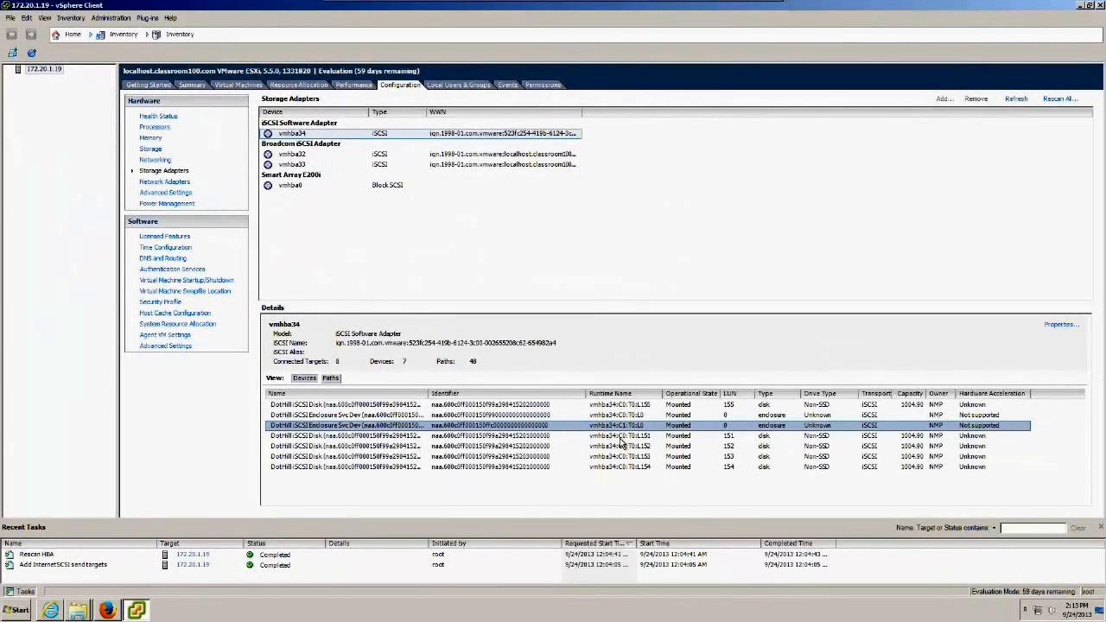
pyautogui.moveTo(748, 487)
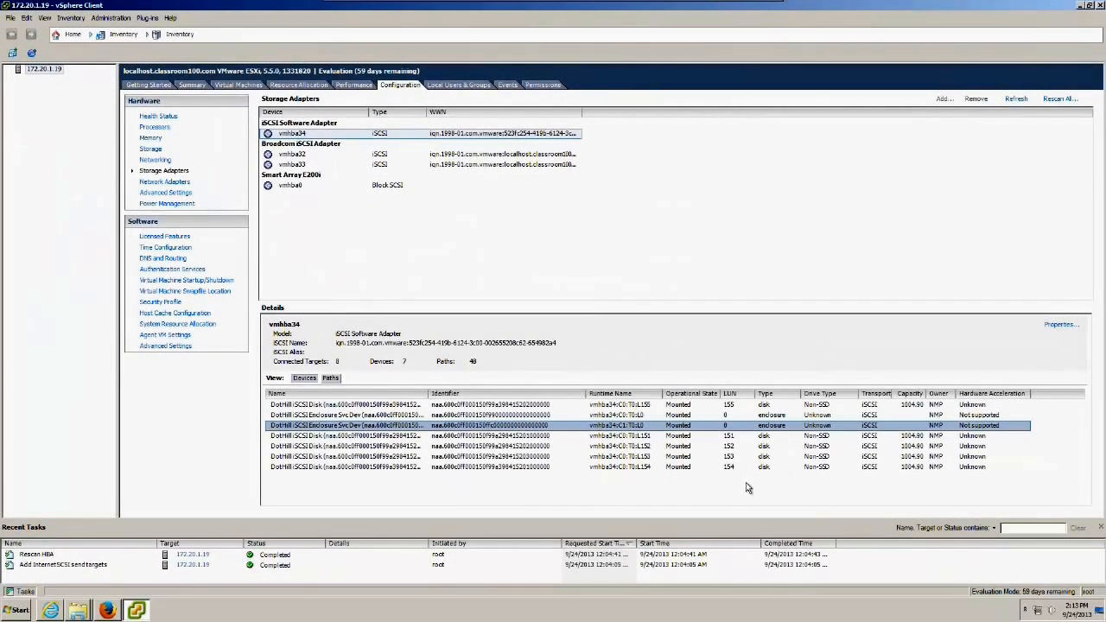
pyautogui.moveTo(736, 485)
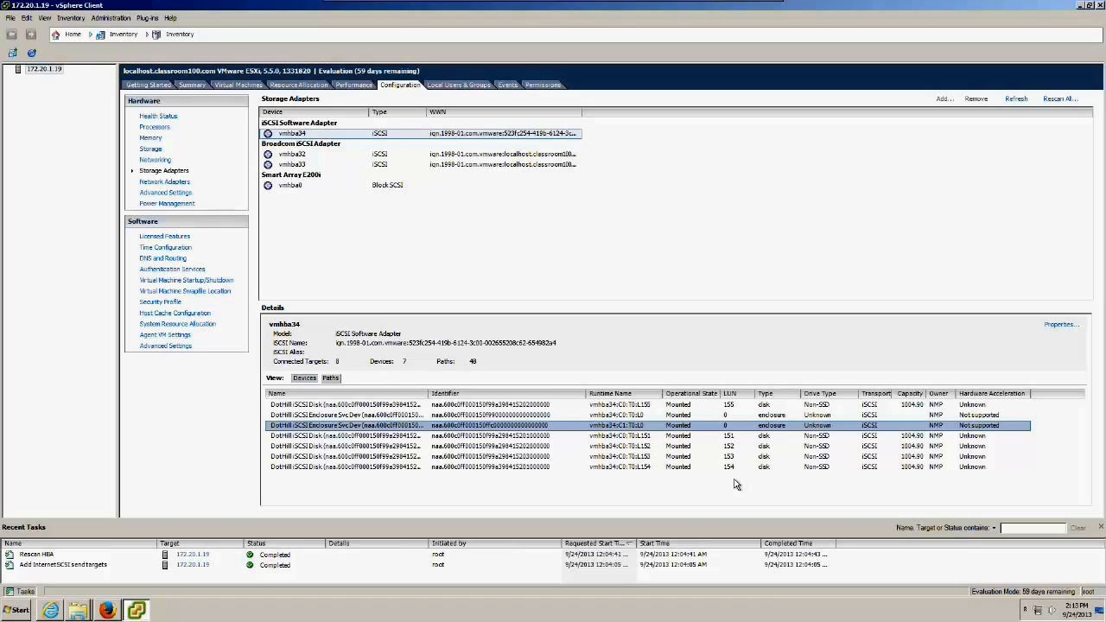
# Step: Show the host's storage list, which contains only the local 216 GB datastore1
pyautogui.click(150, 148)
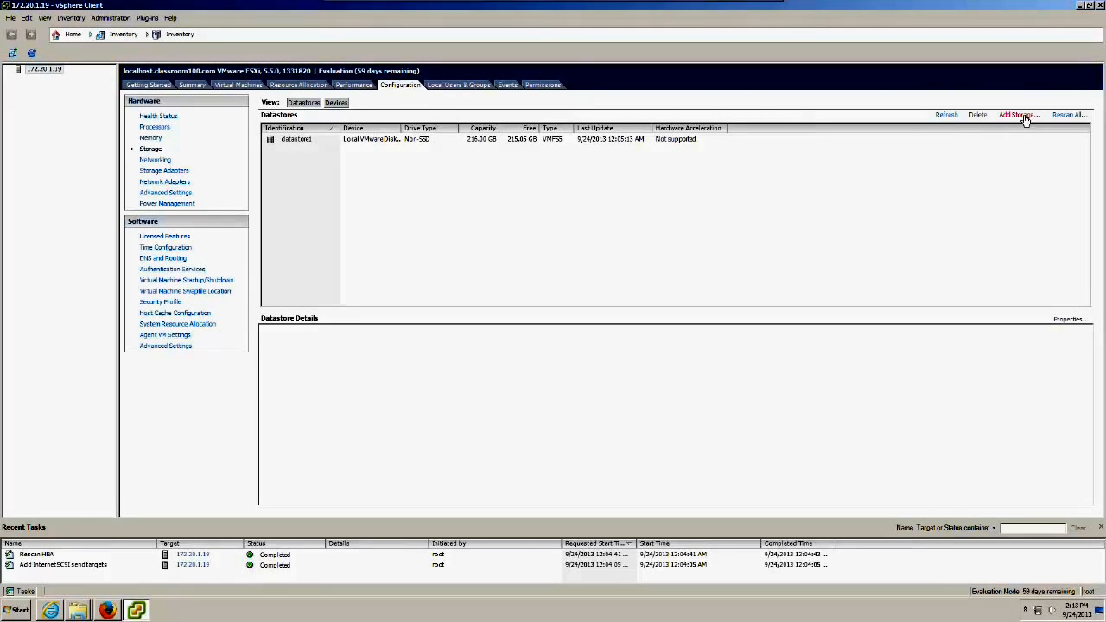
# Step: Add a VMFS-5 datastore 'VMFS 5 151' on LUN 151 using the full 1004.90 GB
pyautogui.click(1018, 114)
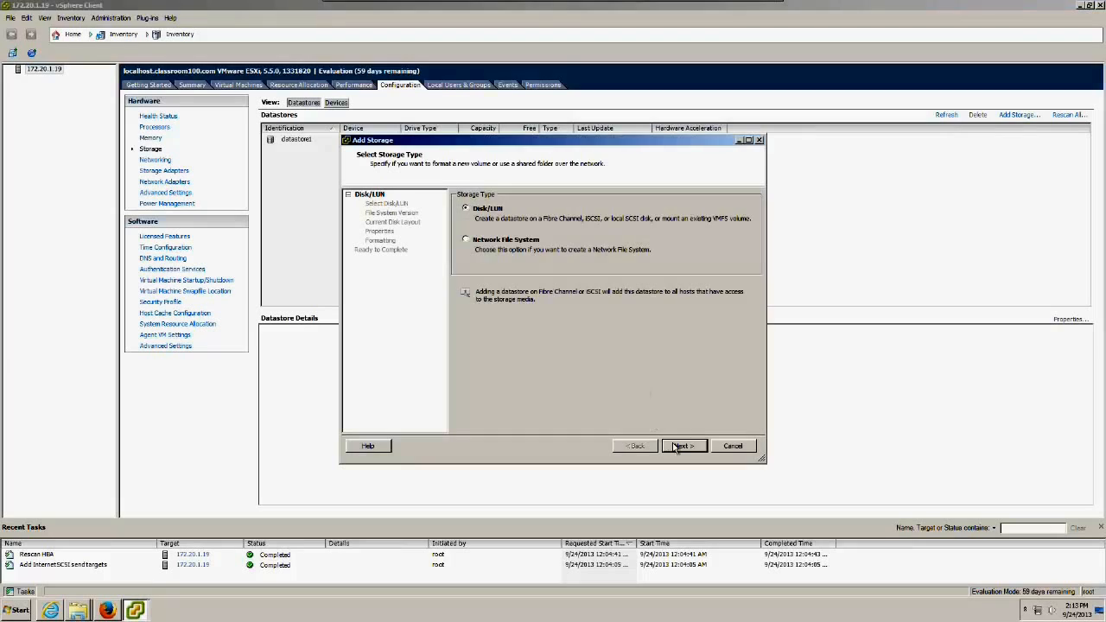
pyautogui.click(683, 446)
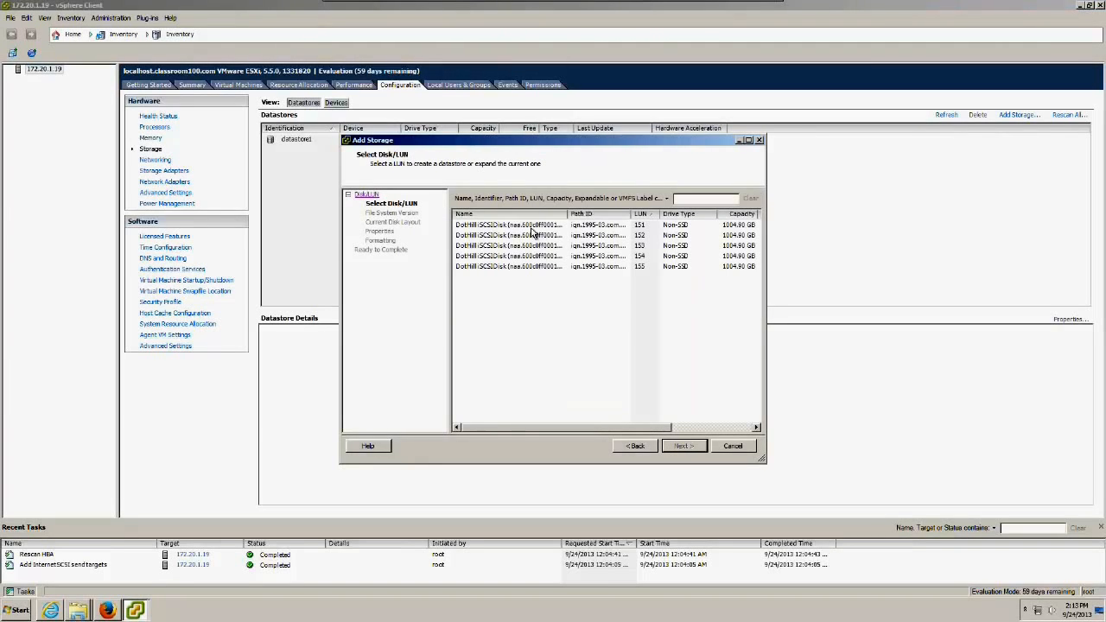
pyautogui.click(683, 445)
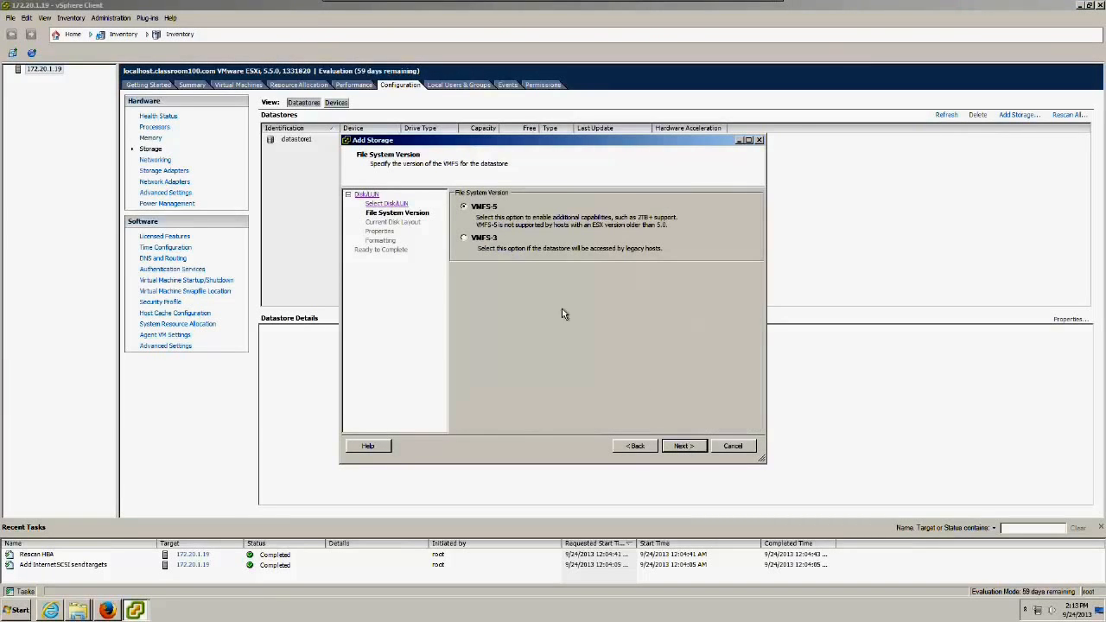
pyautogui.click(682, 445)
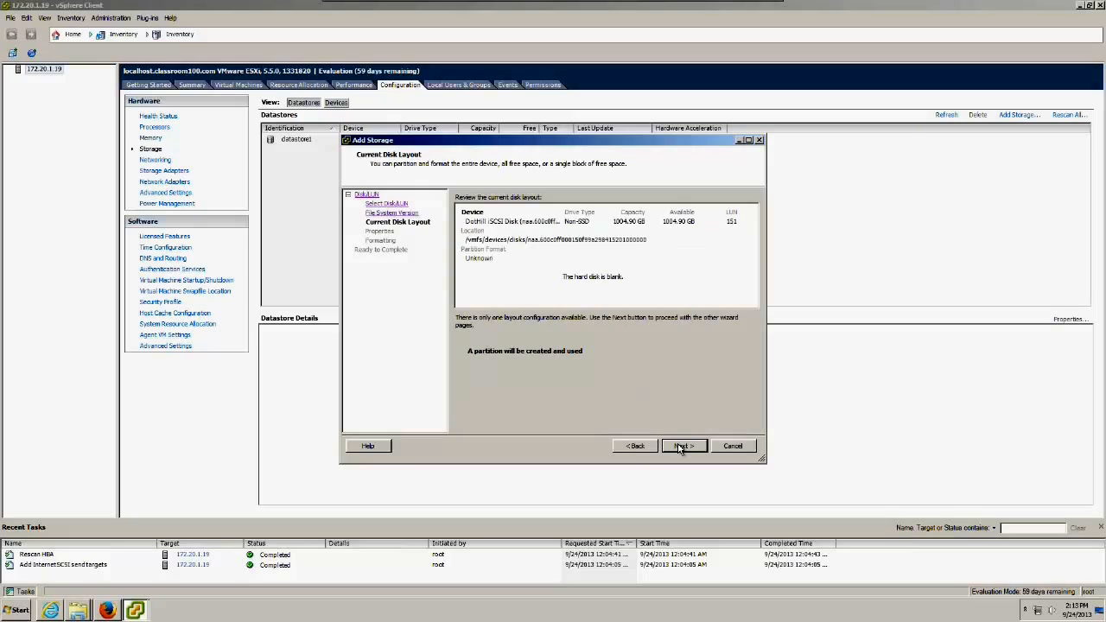
pyautogui.click(683, 445)
pyautogui.write('VMFS S')
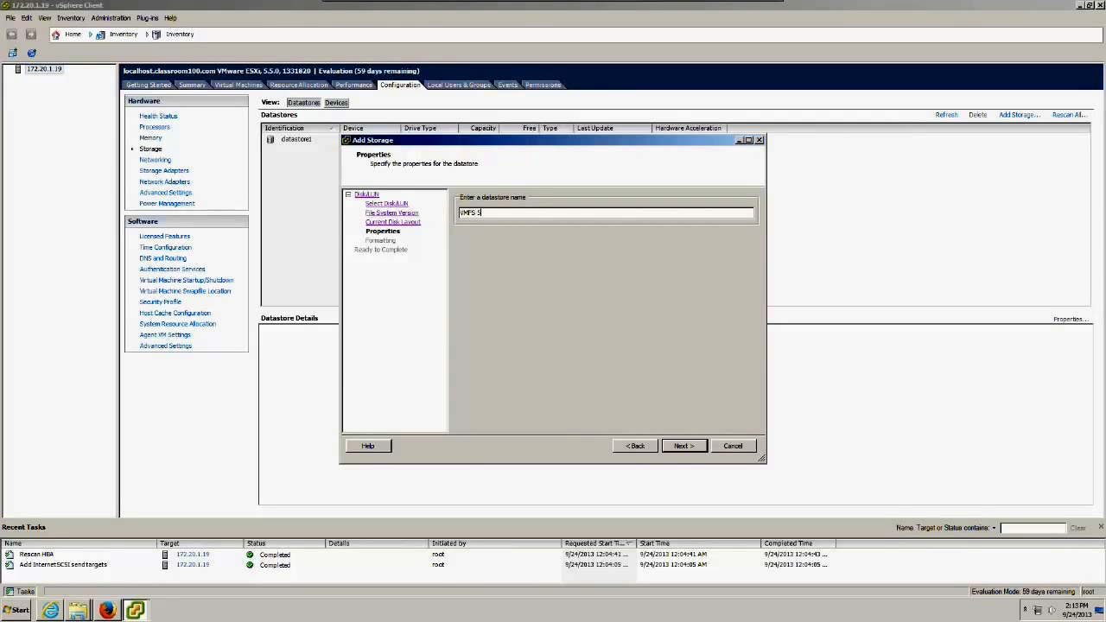
pyautogui.write('151')
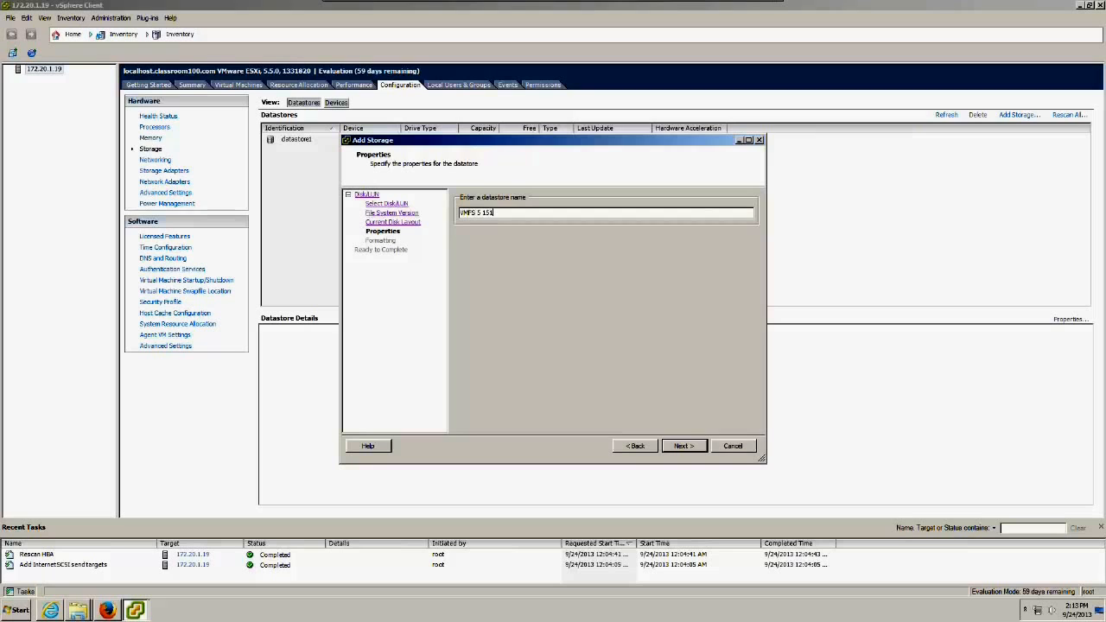
pyautogui.click(683, 446)
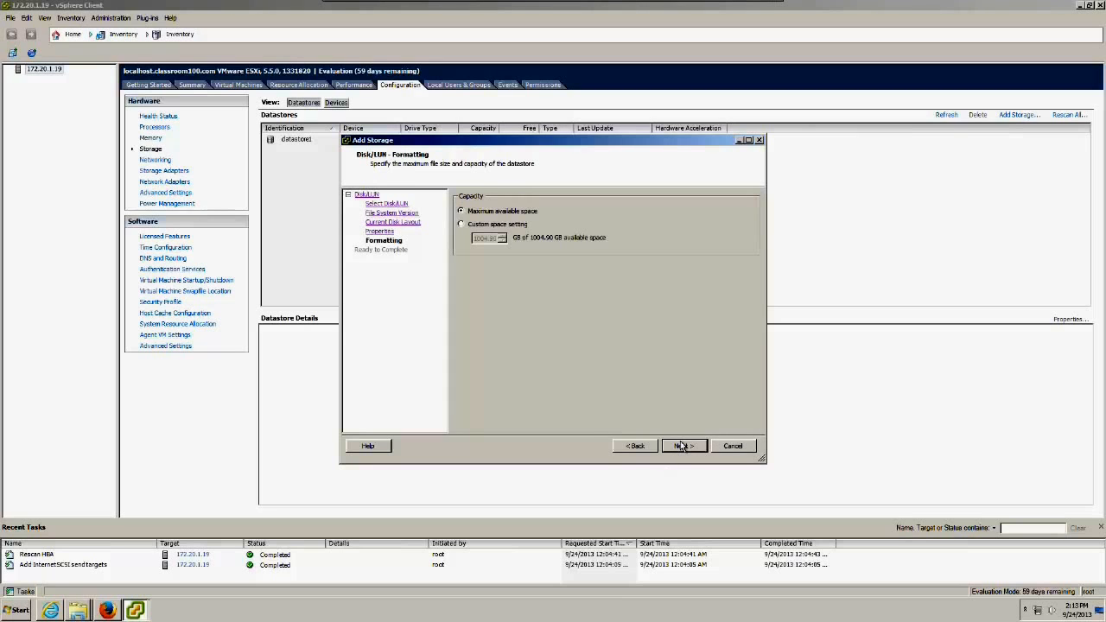
pyautogui.click(682, 445)
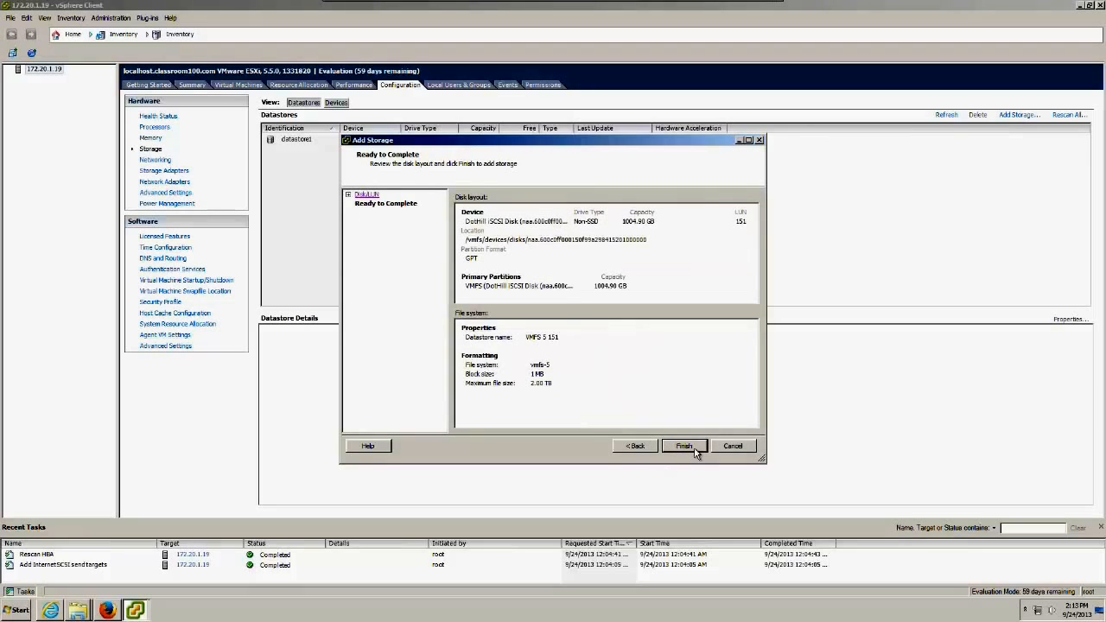
pyautogui.click(684, 445)
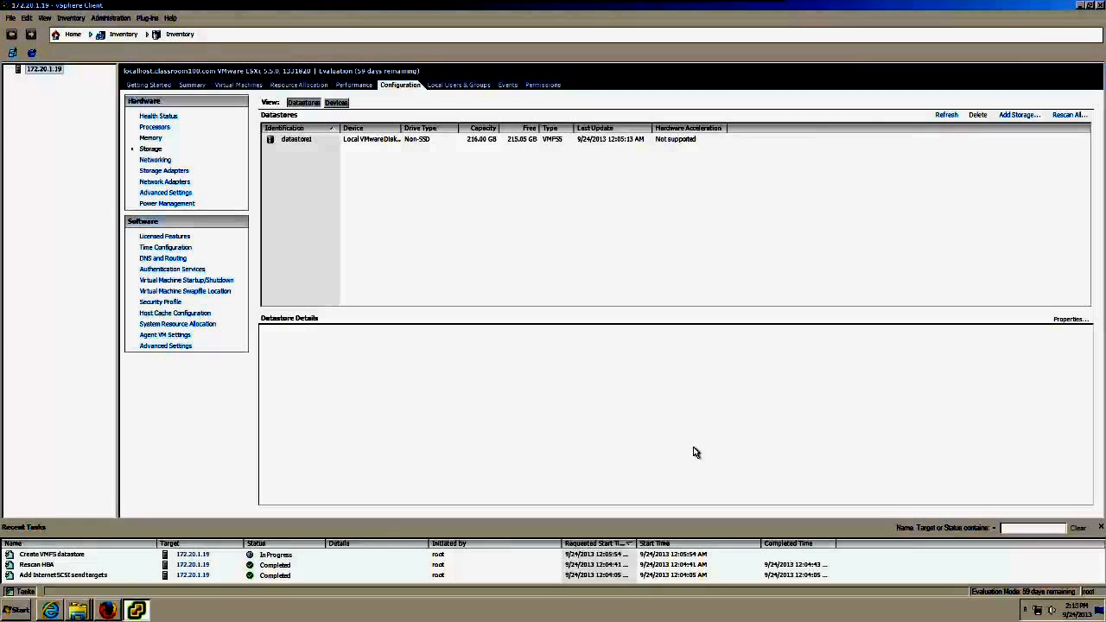